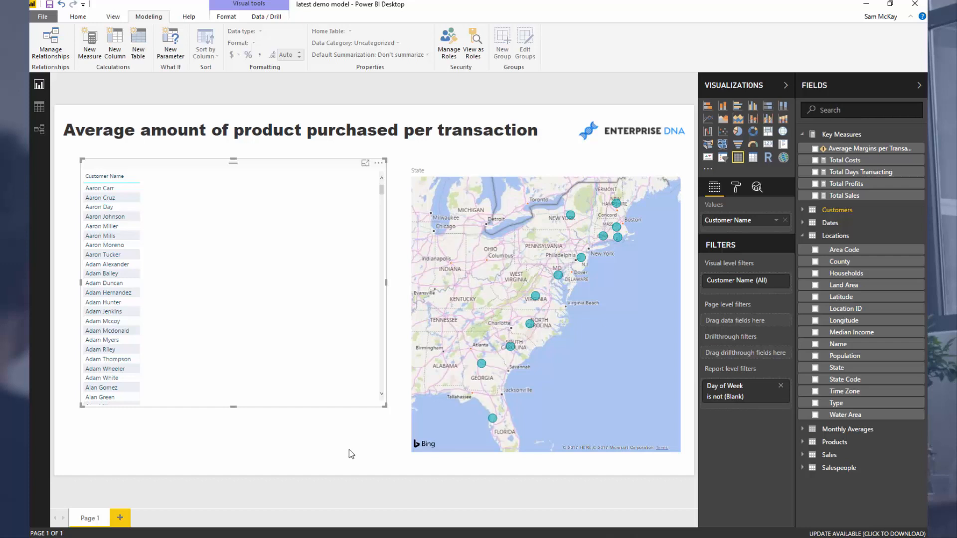
# - Delete the broken Average Margins per Transaction measure, leaving four key measures
pyautogui.click(845, 160)
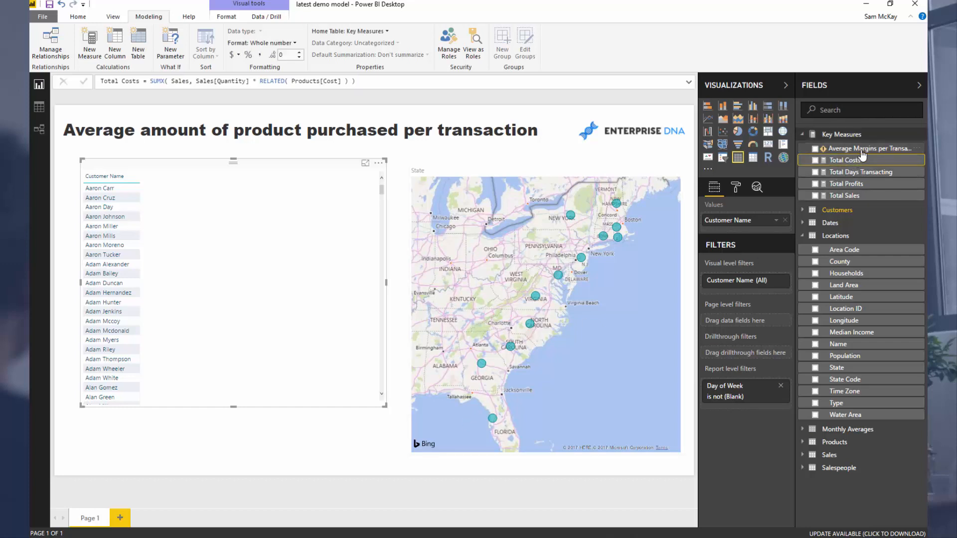
pyautogui.click(866, 148)
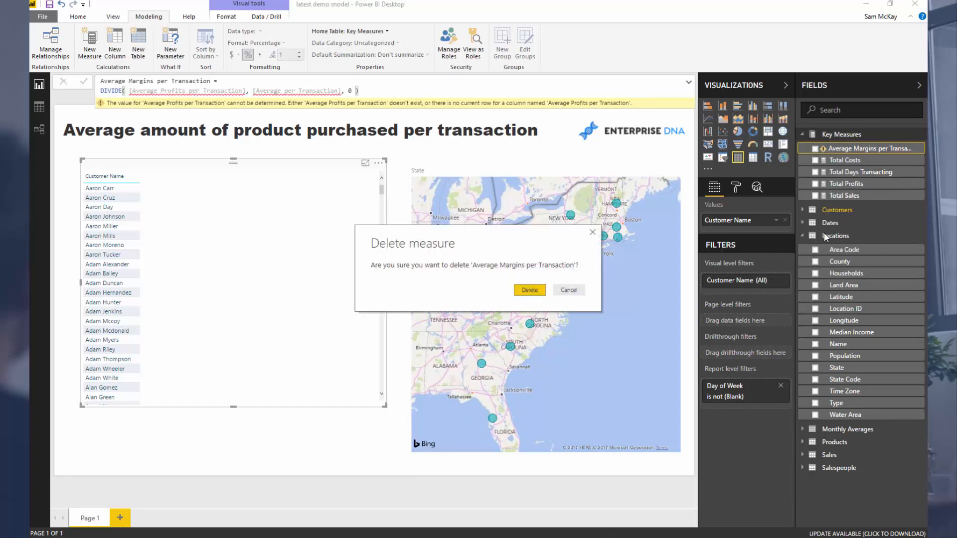
pyautogui.click(530, 290)
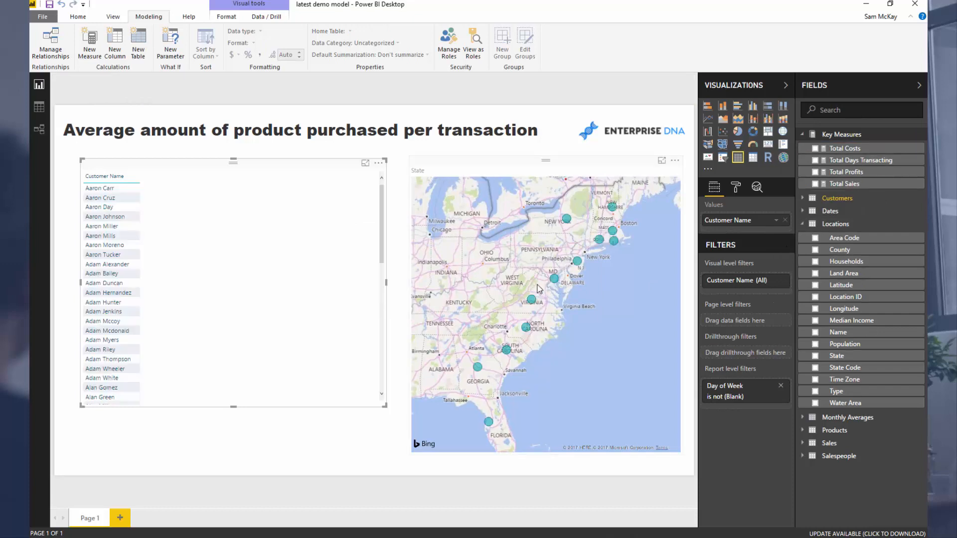
pyautogui.moveTo(292, 313)
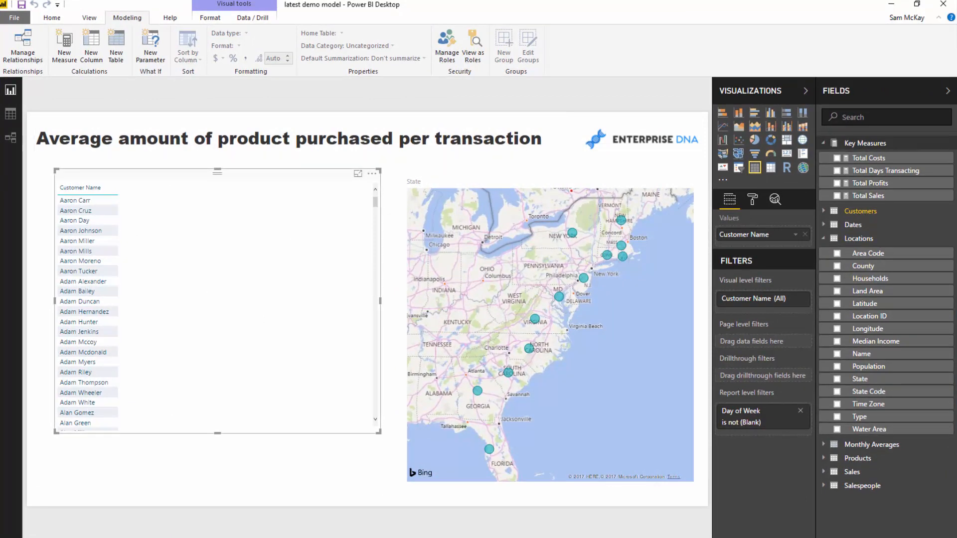
pyautogui.moveTo(10, 115)
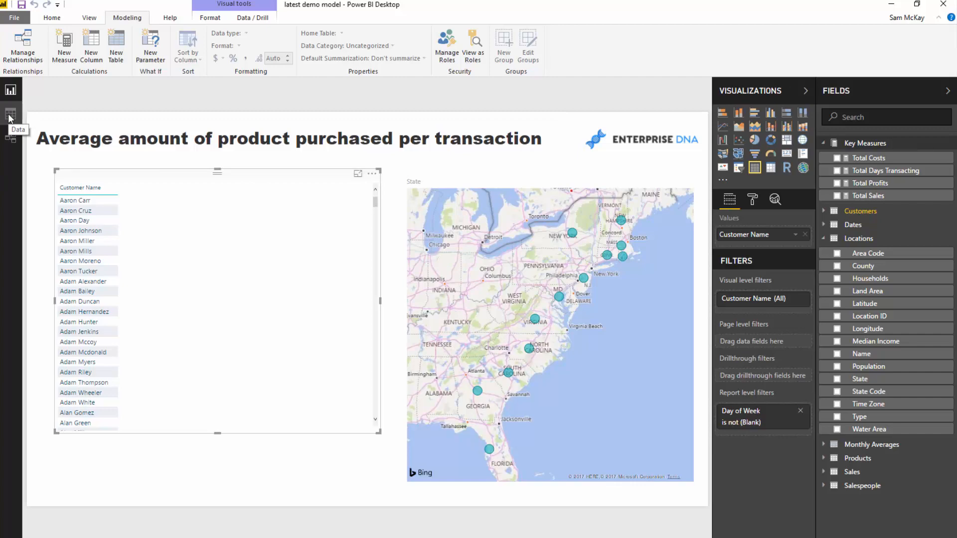
pyautogui.click(11, 111)
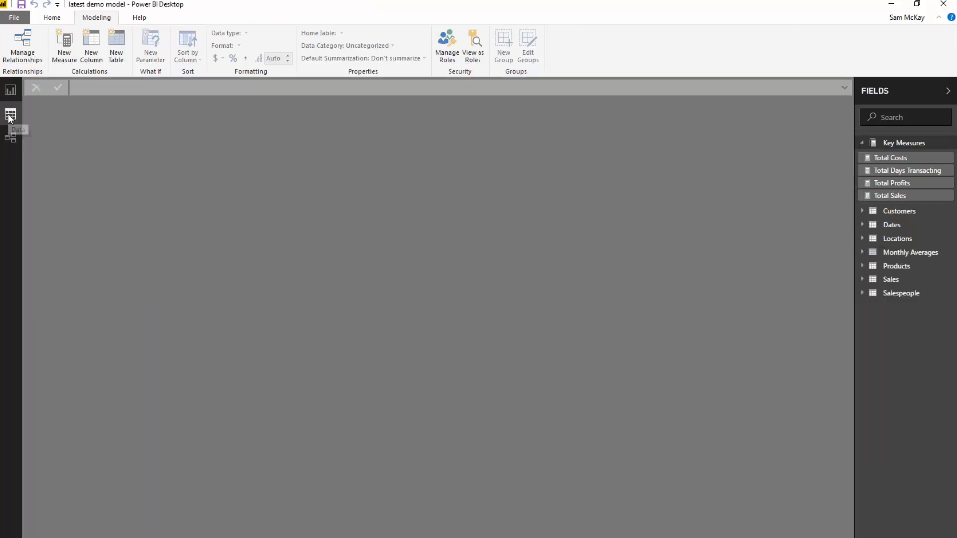
pyautogui.click(10, 116)
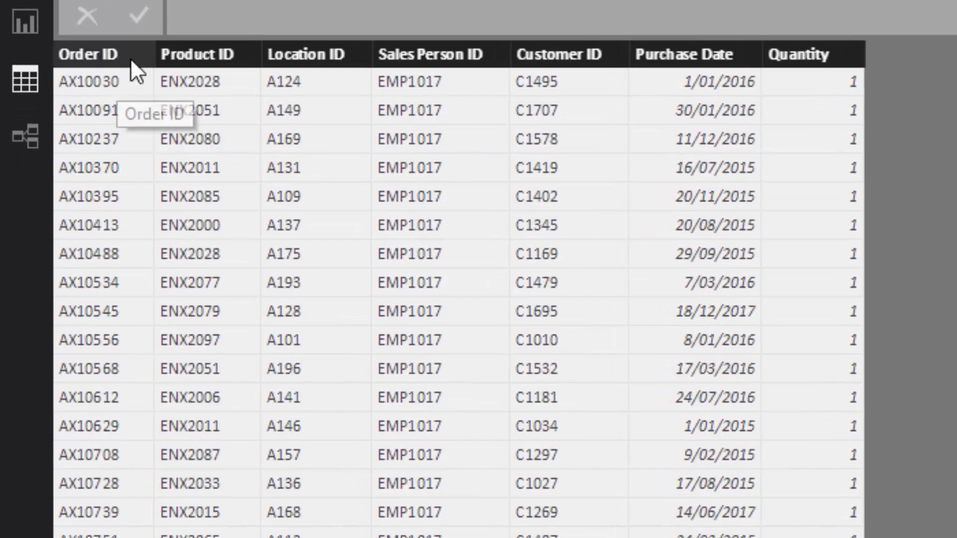
pyautogui.moveTo(149, 59)
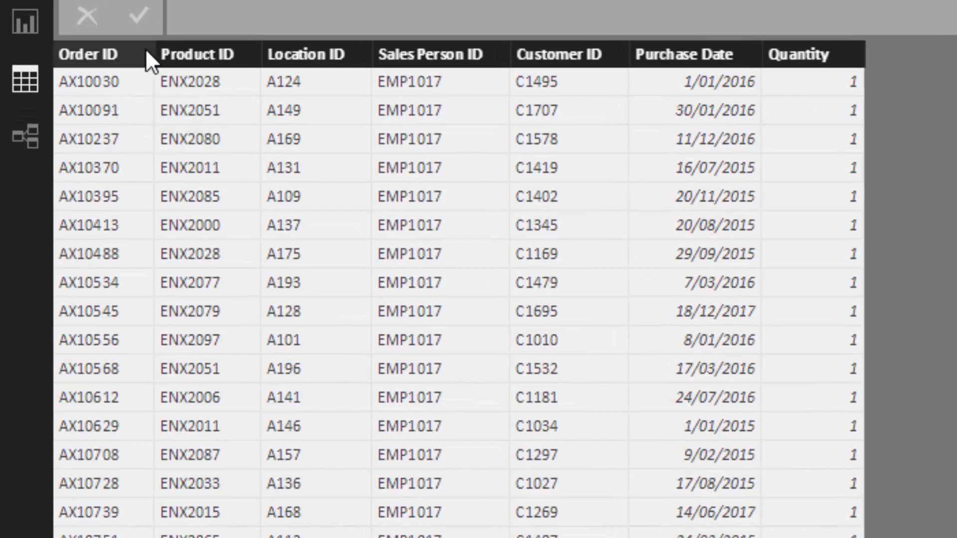
pyautogui.moveTo(119, 67)
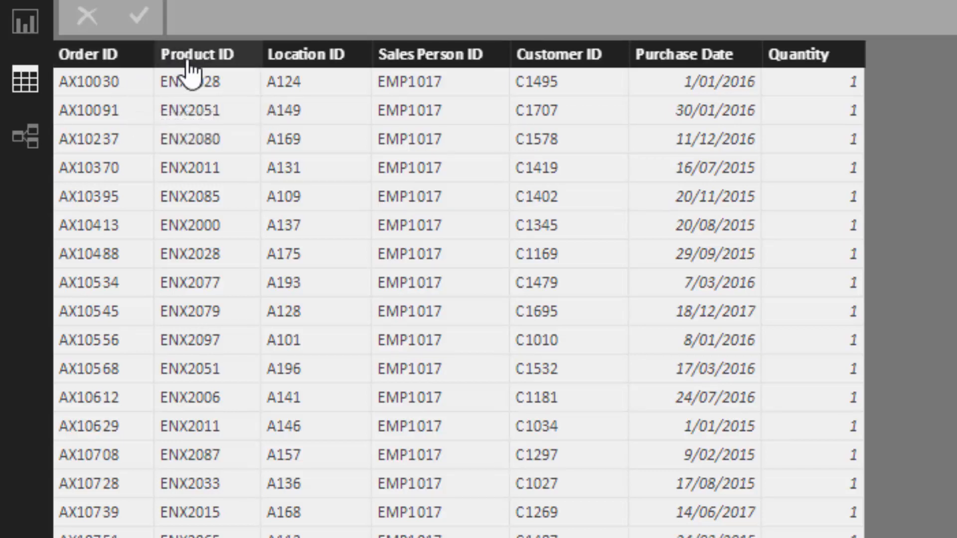
pyautogui.moveTo(199, 75)
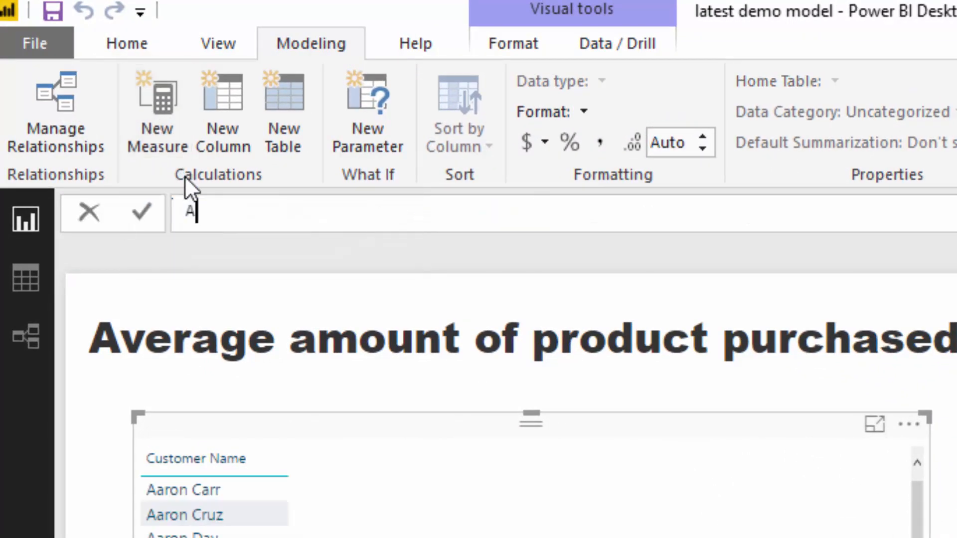
# - Create Avg. Sales per Transaction = AVERAGEX(VALUES(Sales[Order ID]), [Total Sales])
pyautogui.write('vg.')
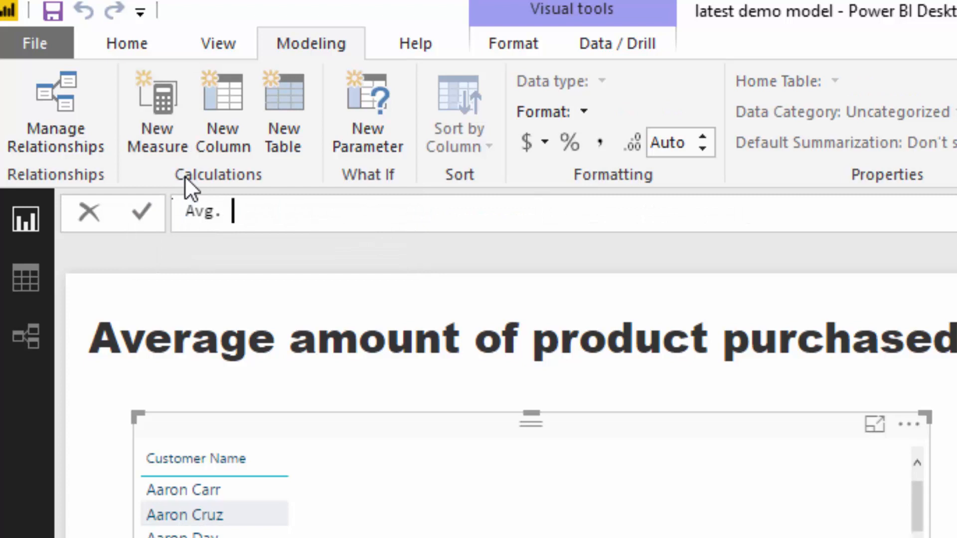
pyautogui.write('Sales per T')
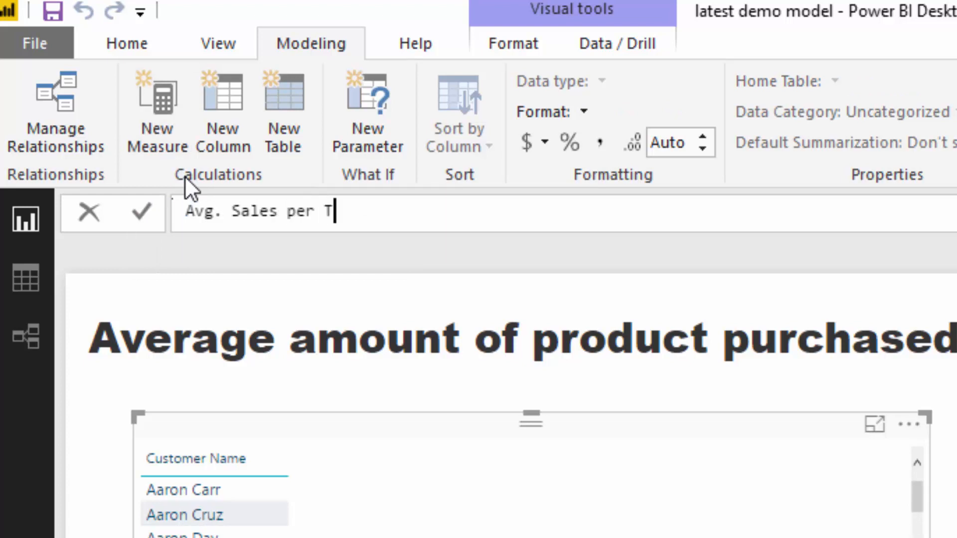
pyautogui.write('ransactio')
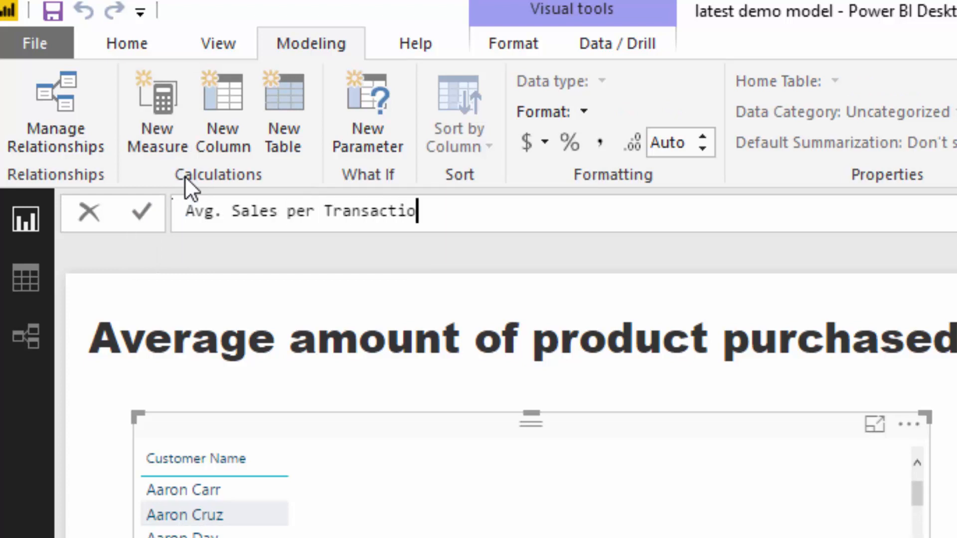
pyautogui.write('n =')
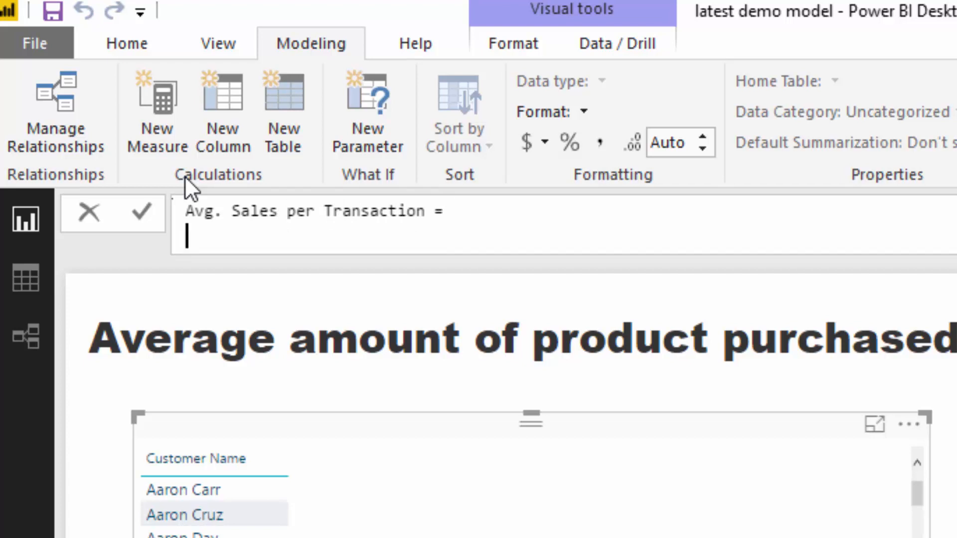
pyautogui.write('AVERAGEX(')
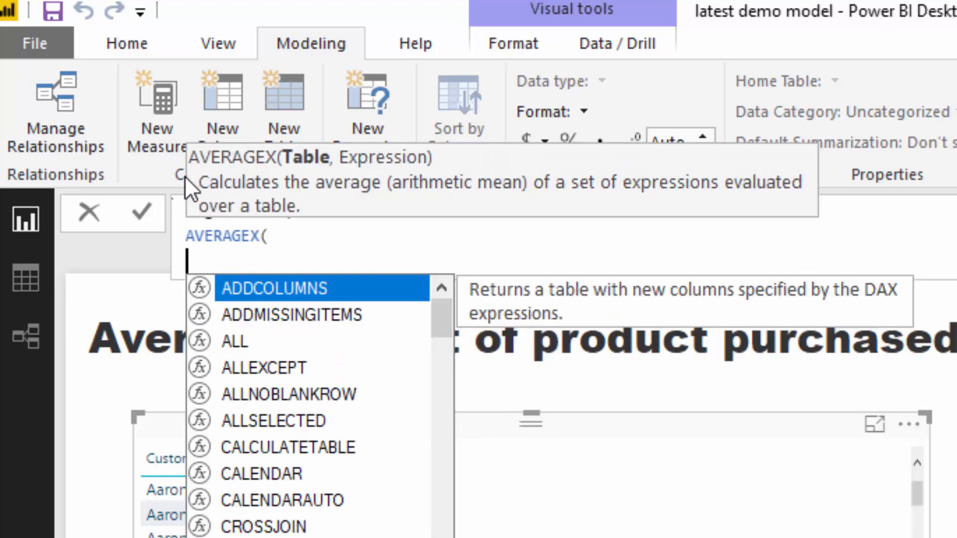
pyautogui.write('VALUES( Sales[Order ID')
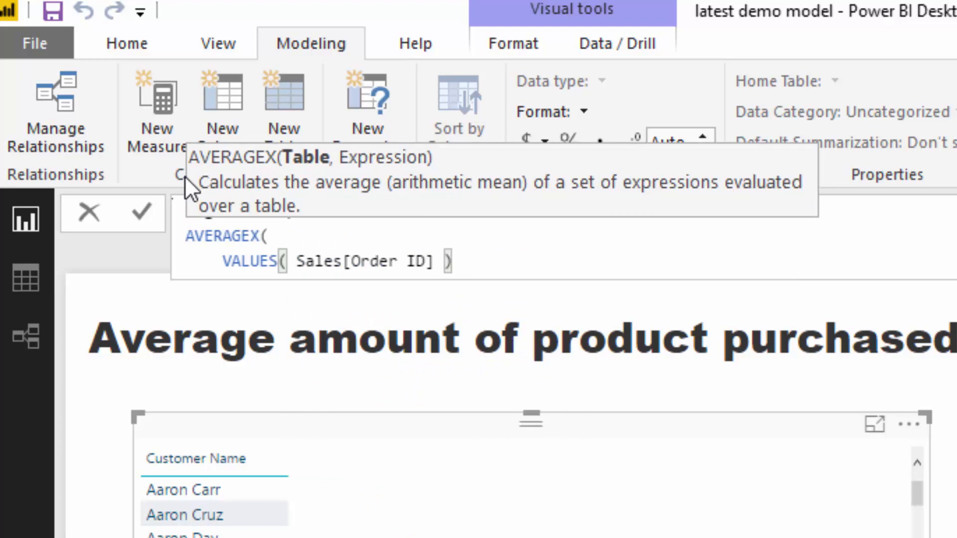
pyautogui.write('),')
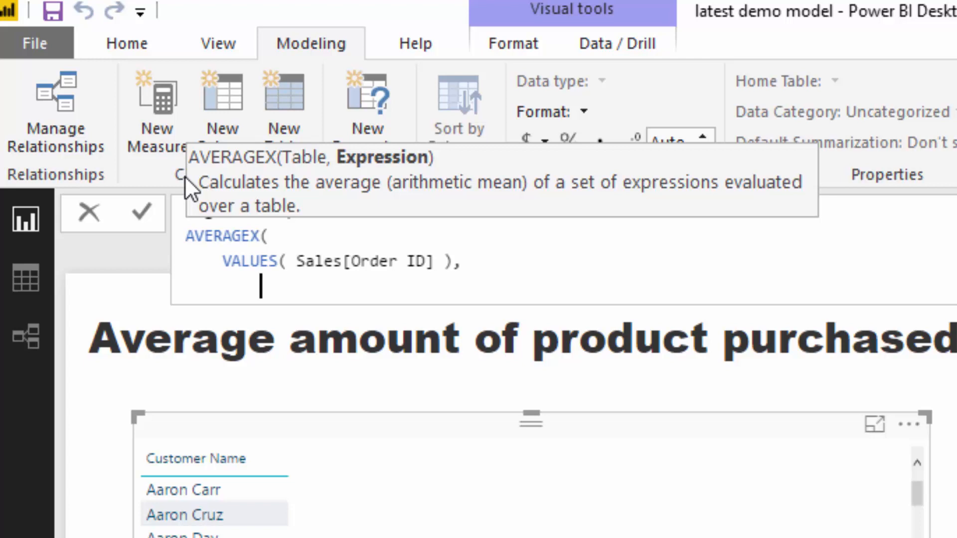
pyautogui.write('TOtal Sales] )')
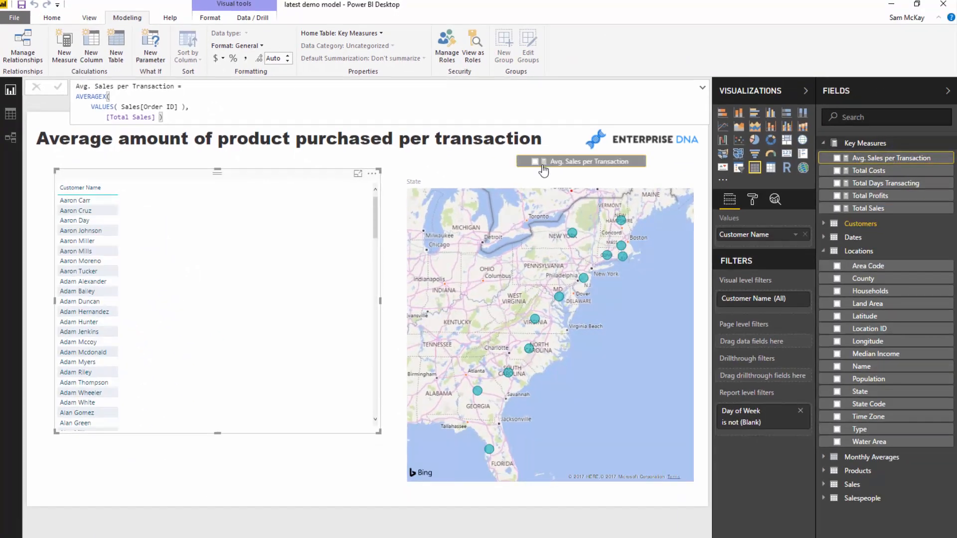
# - Add Avg. Sales per Transaction to the customer table, sorted highest first
pyautogui.click(837, 158)
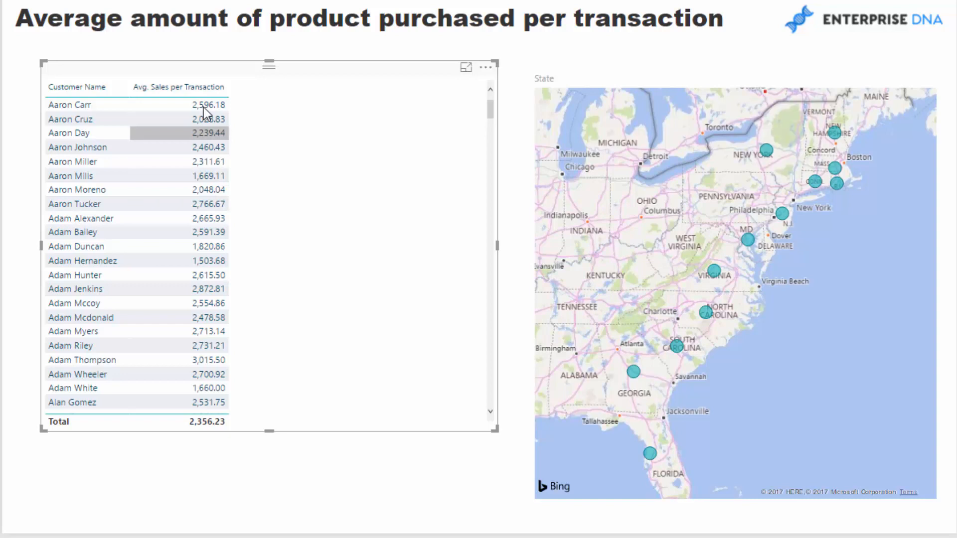
pyautogui.click(176, 87)
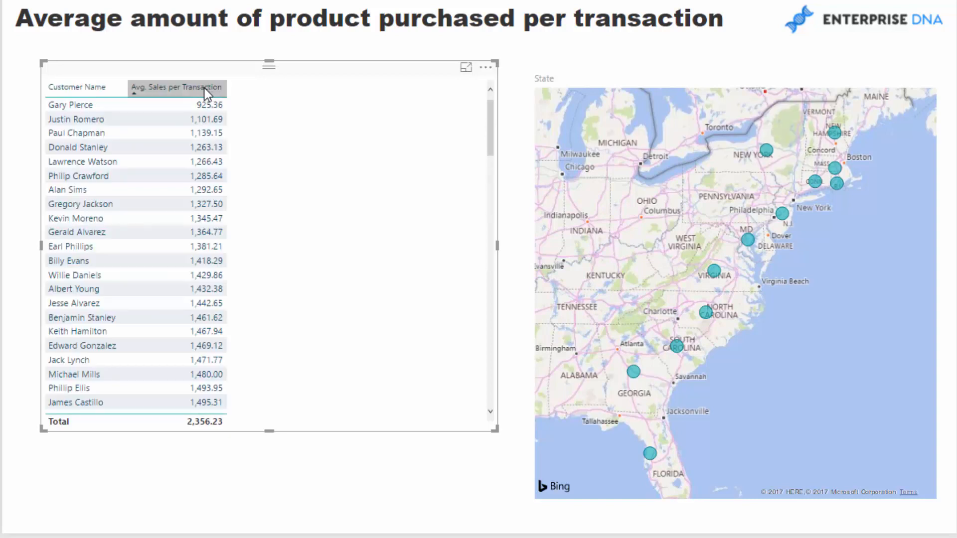
pyautogui.click(176, 87)
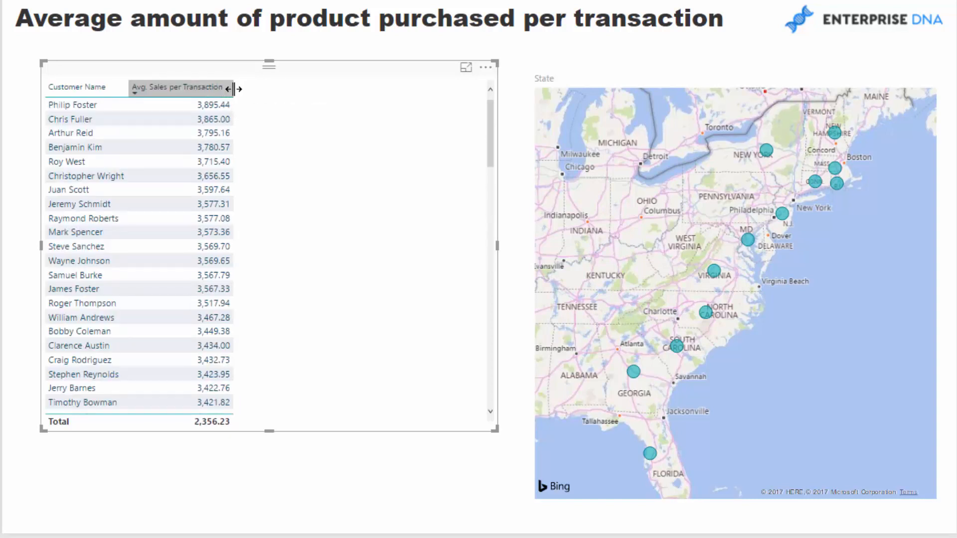
pyautogui.moveTo(306, 127)
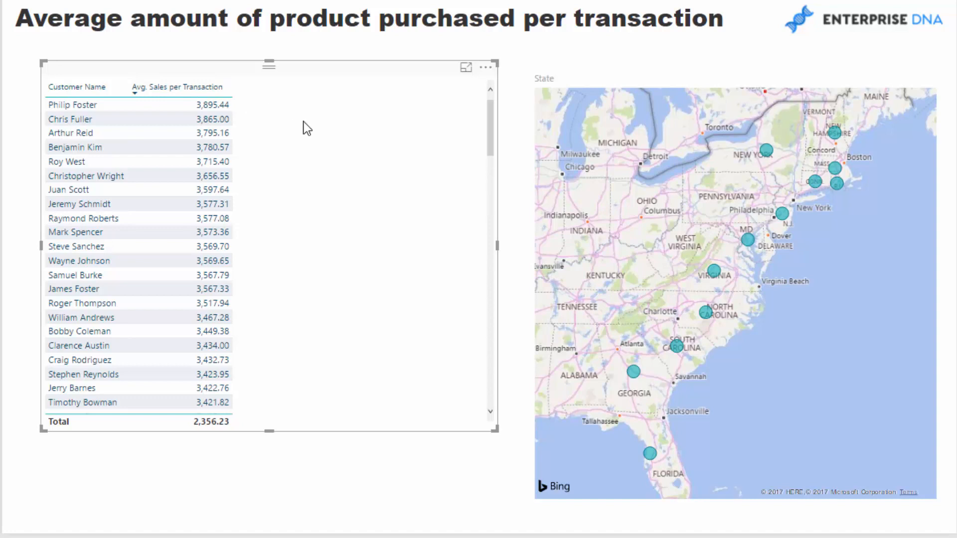
pyautogui.moveTo(309, 158)
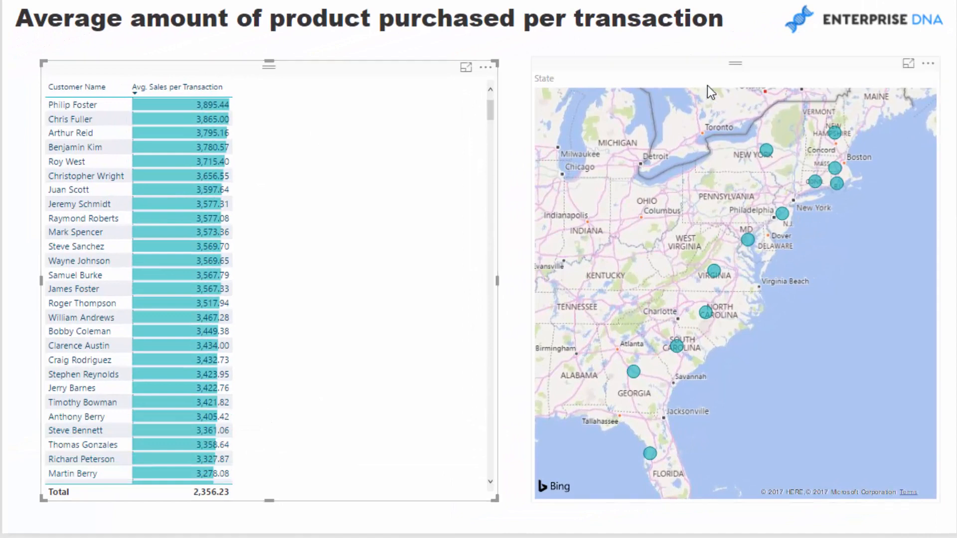
pyautogui.moveTo(369, 84)
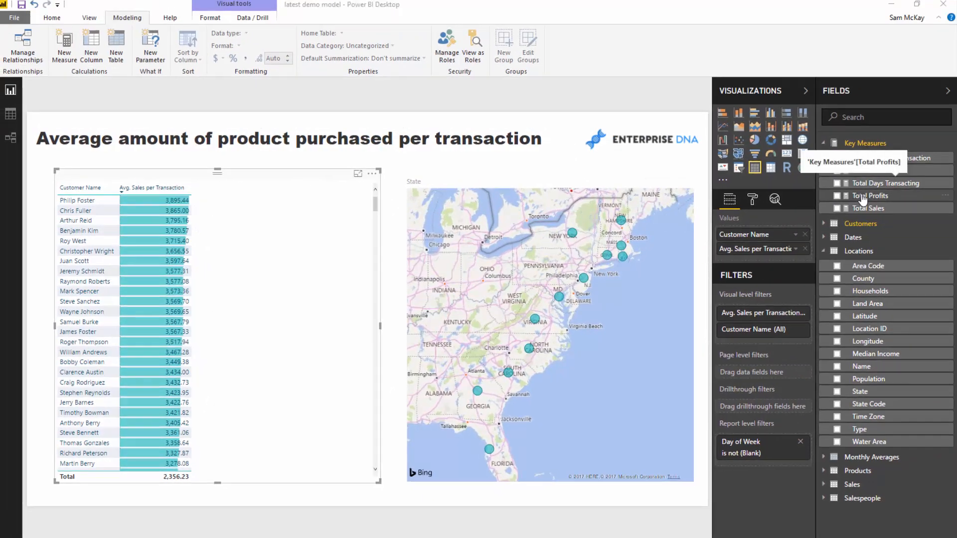
# - Reuse the sales formula as Avg. Profits per Transaction averaging [Total Profits]
pyautogui.click(868, 171)
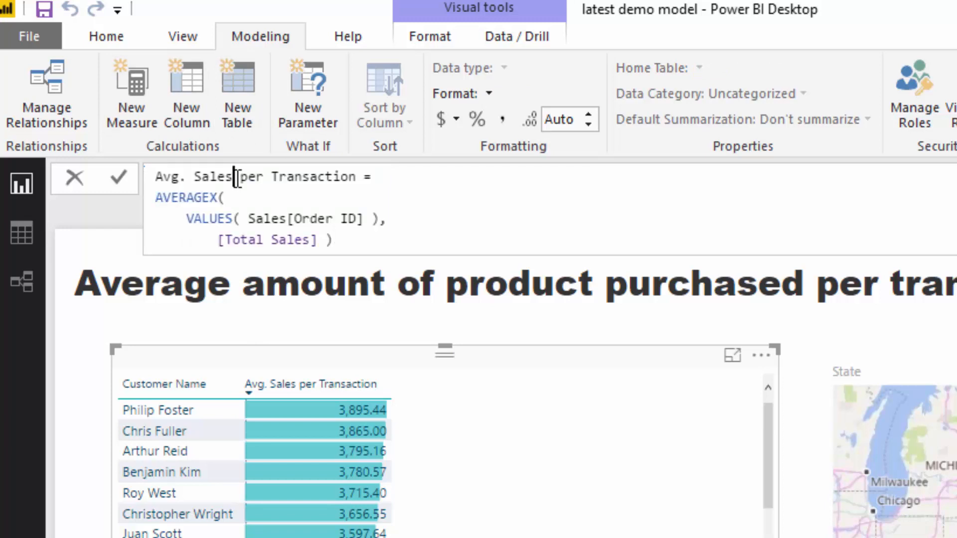
pyautogui.write('Profit')
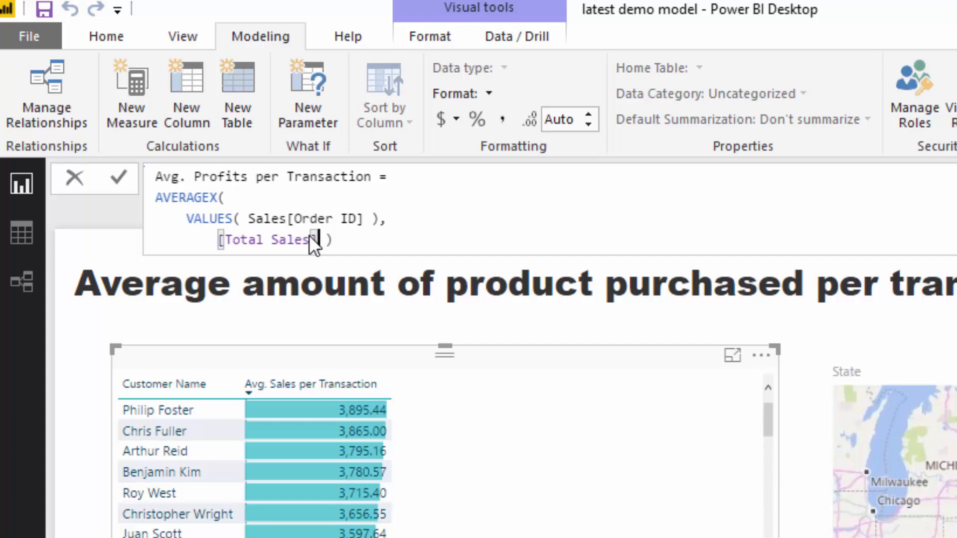
pyautogui.write('Total')
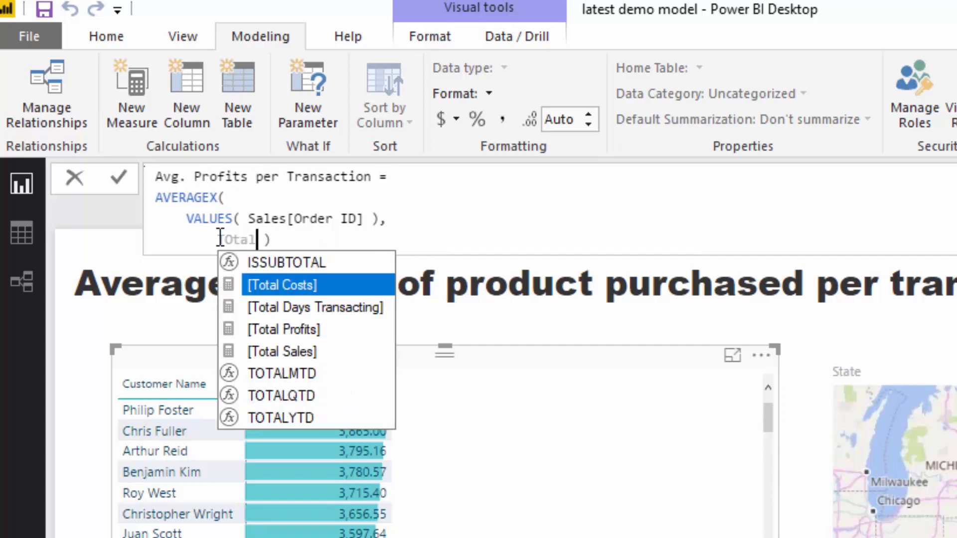
pyautogui.click(284, 329)
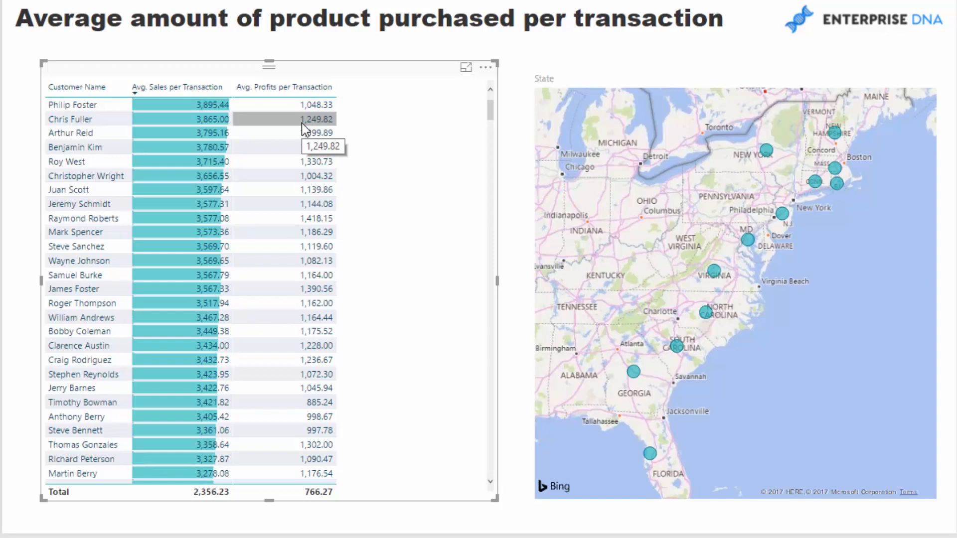
pyautogui.moveTo(383, 75)
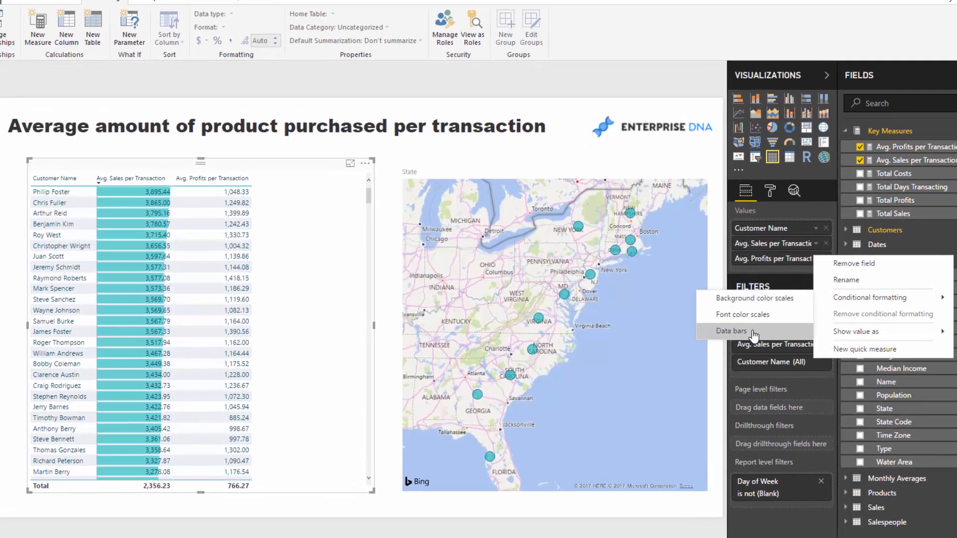
# - Apply blue data bars to the Avg. Profits per Transaction column
pyautogui.click(731, 331)
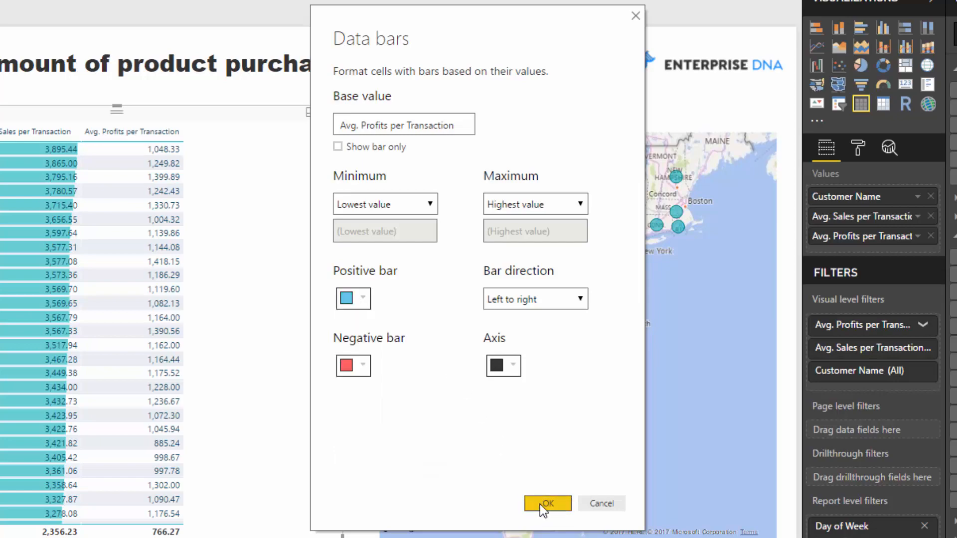
pyautogui.click(548, 503)
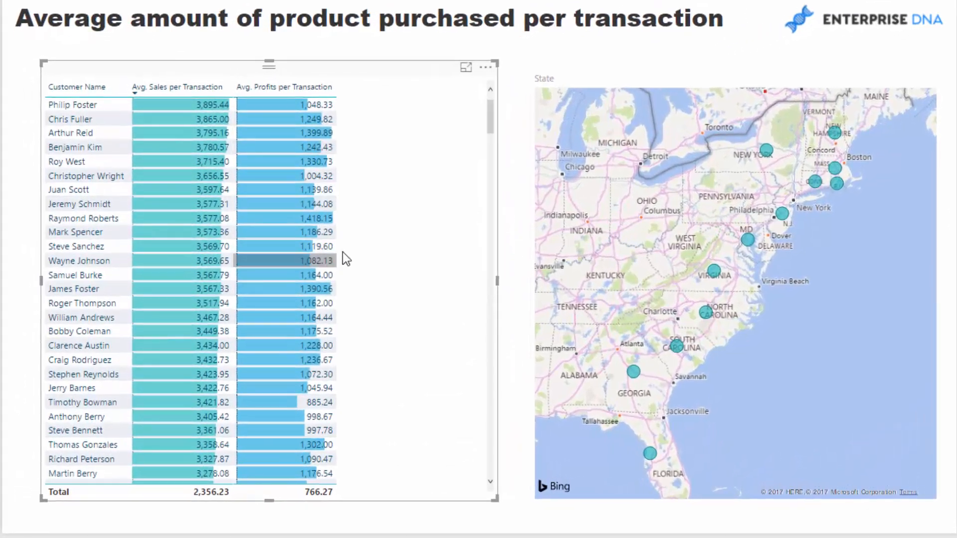
pyautogui.moveTo(409, 80)
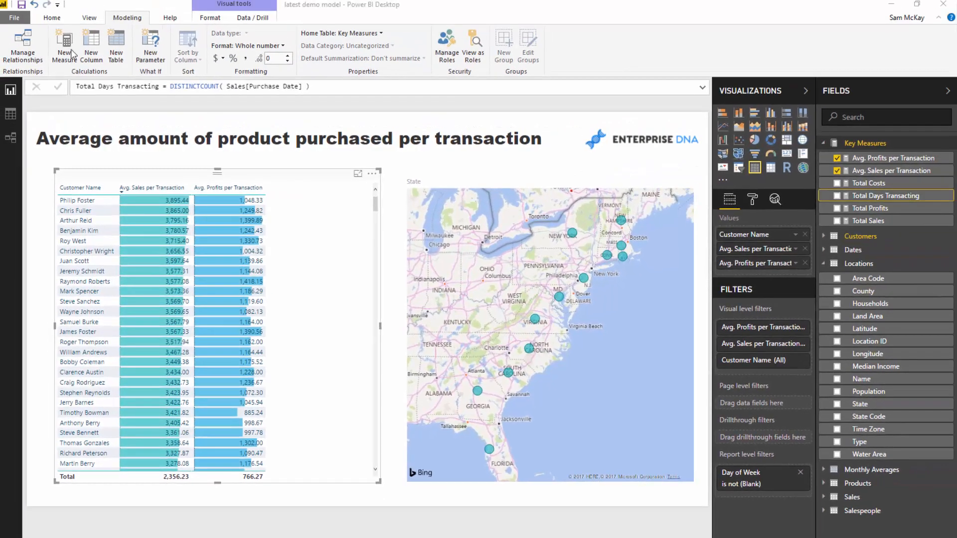
pyautogui.moveTo(75, 54)
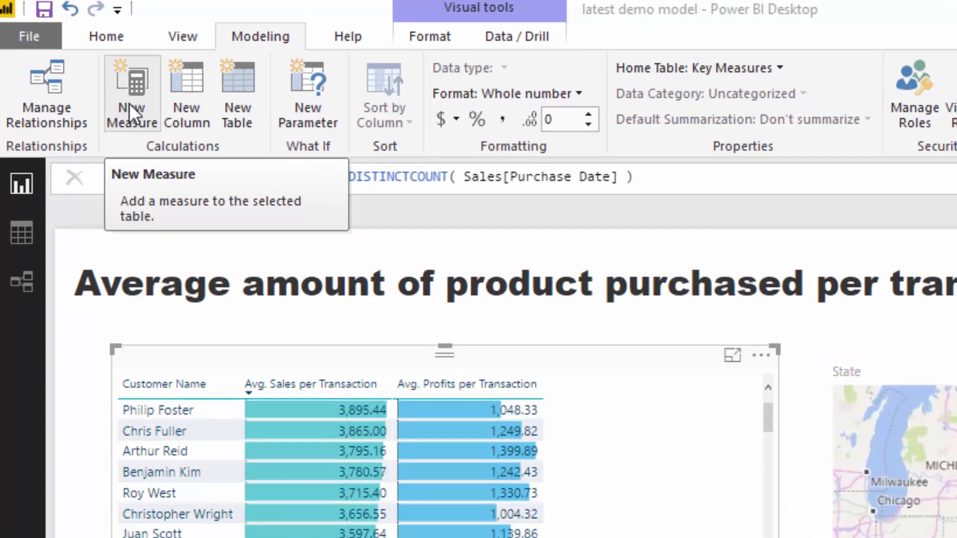
# - Create Avg. Margins per Trasaction = DIVIDE([Avg. Profits per Transaction], [Avg. Sales per Transaction], 0)
pyautogui.click(131, 93)
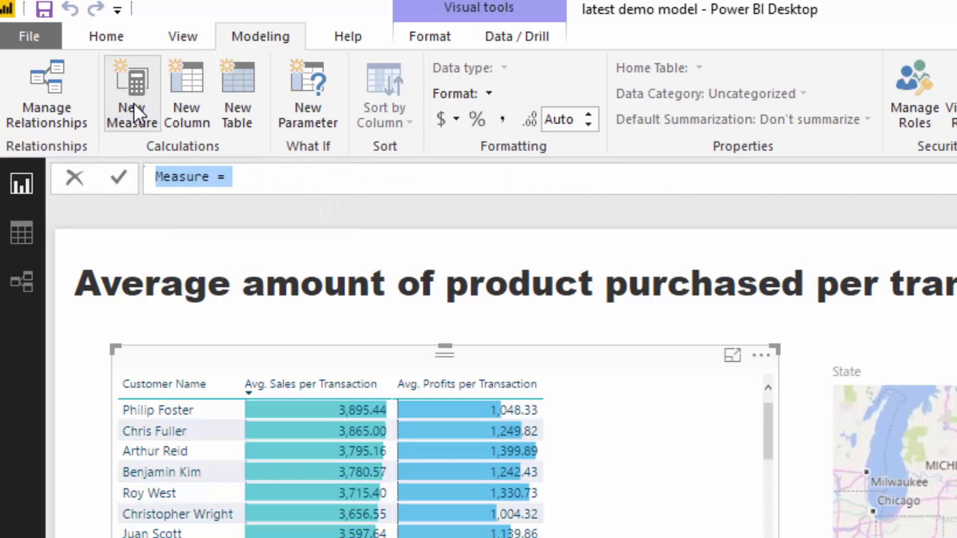
pyautogui.write('Avg.')
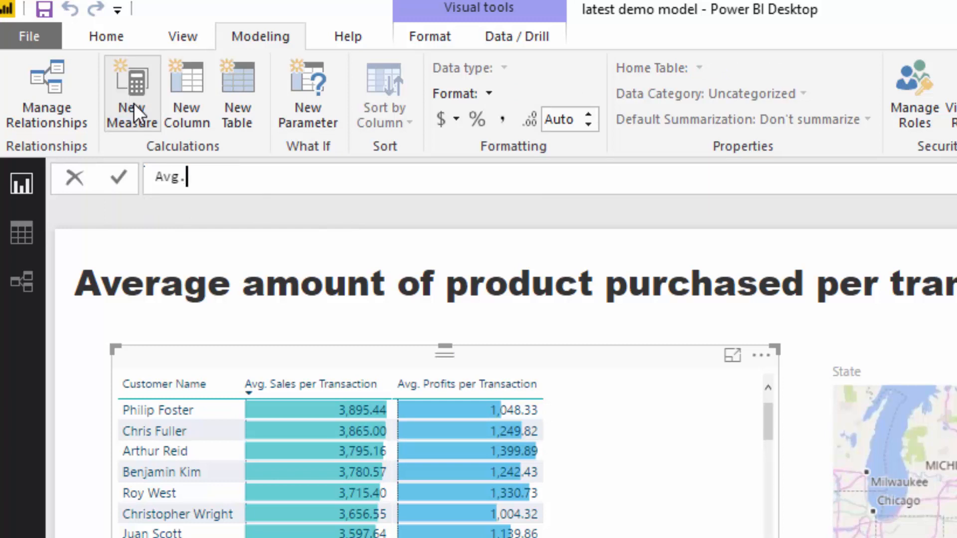
pyautogui.write('Margins per')
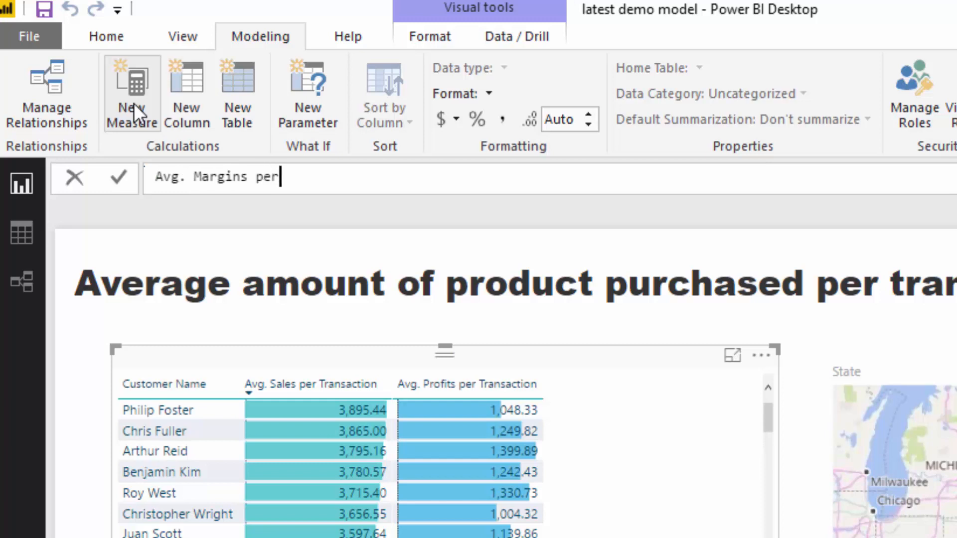
pyautogui.write('Trasan')
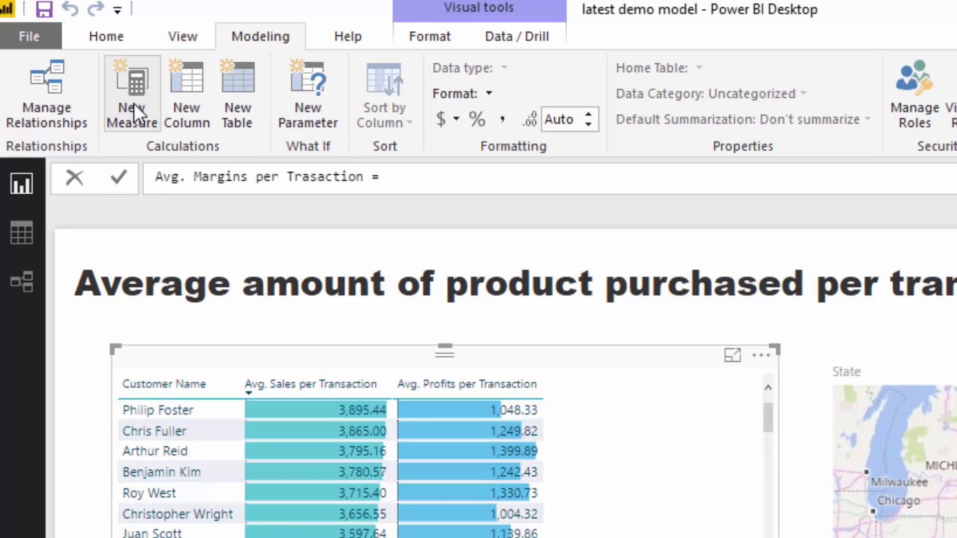
pyautogui.write('DIVIDE(')
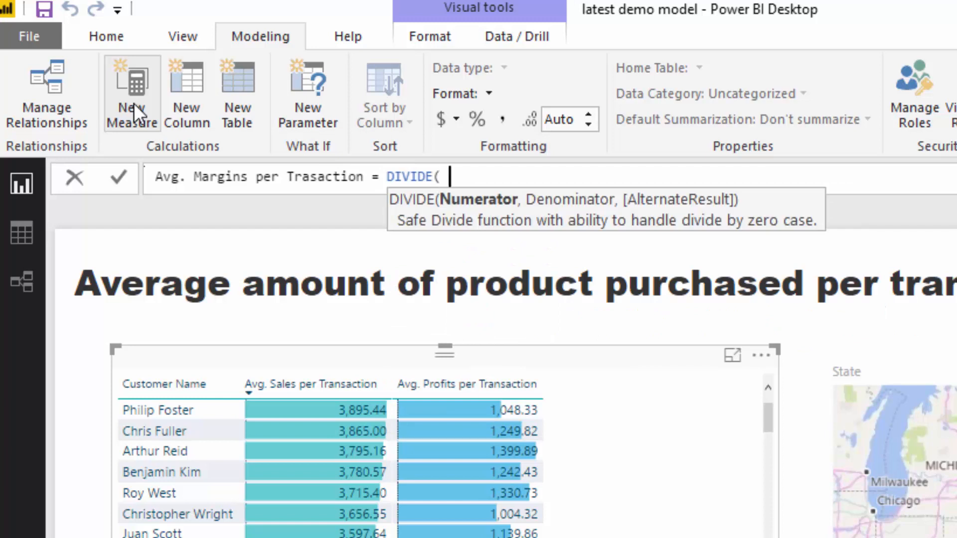
pyautogui.write('[Avg. Profits per Transaction]')
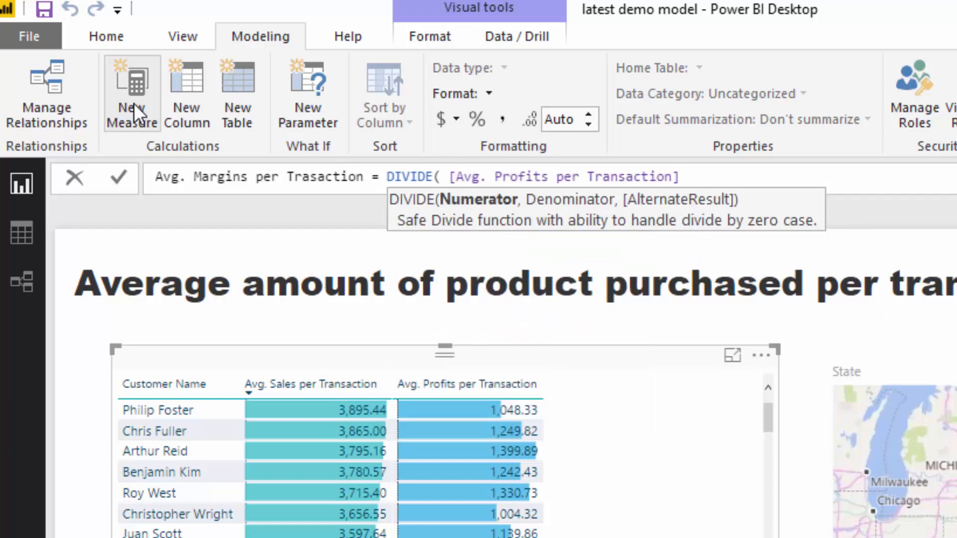
pyautogui.write(', S')
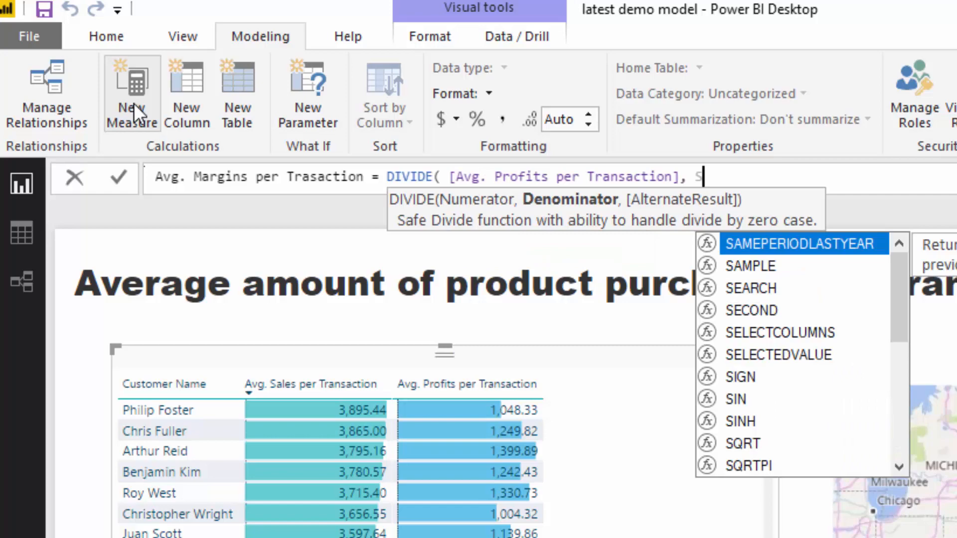
pyautogui.write('[Avg. Sales per Transaction], 0')
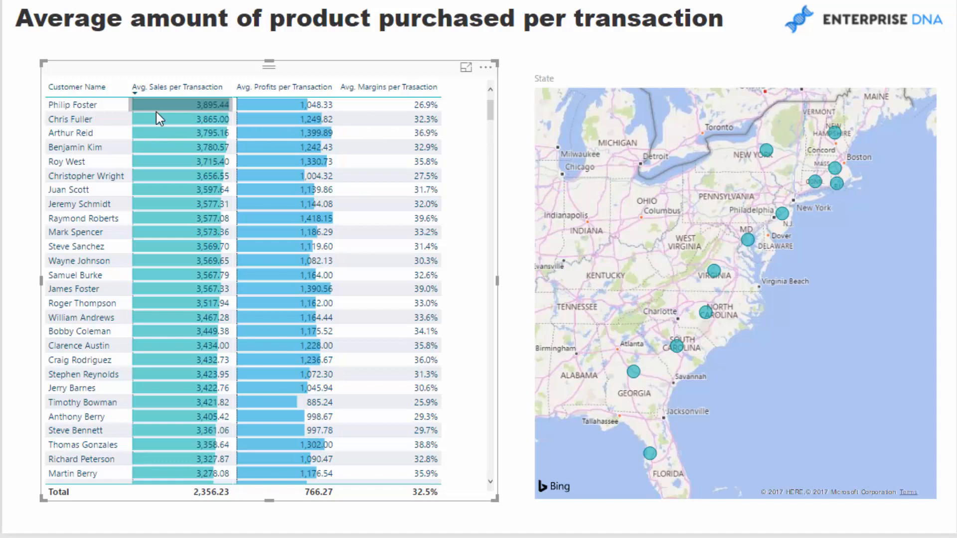
pyautogui.moveTo(420, 130)
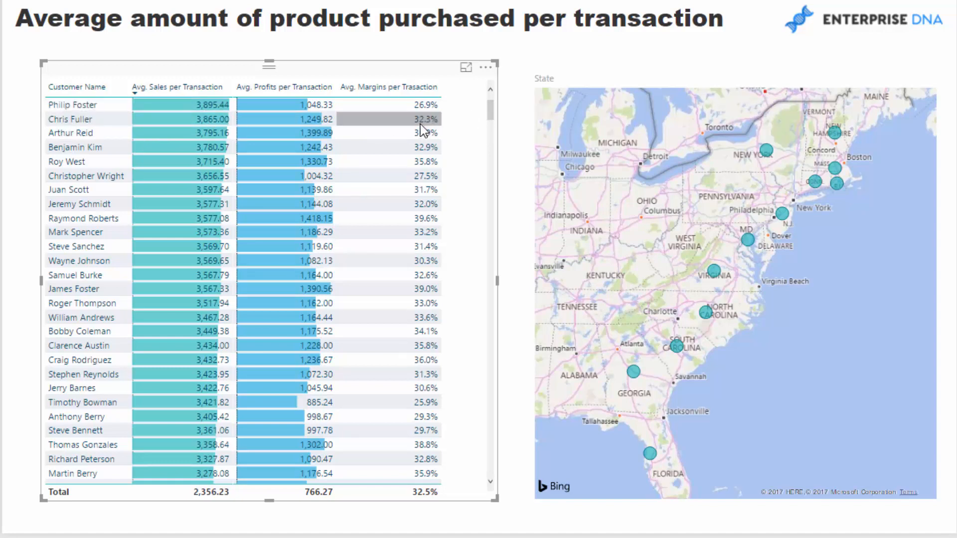
pyautogui.moveTo(417, 130)
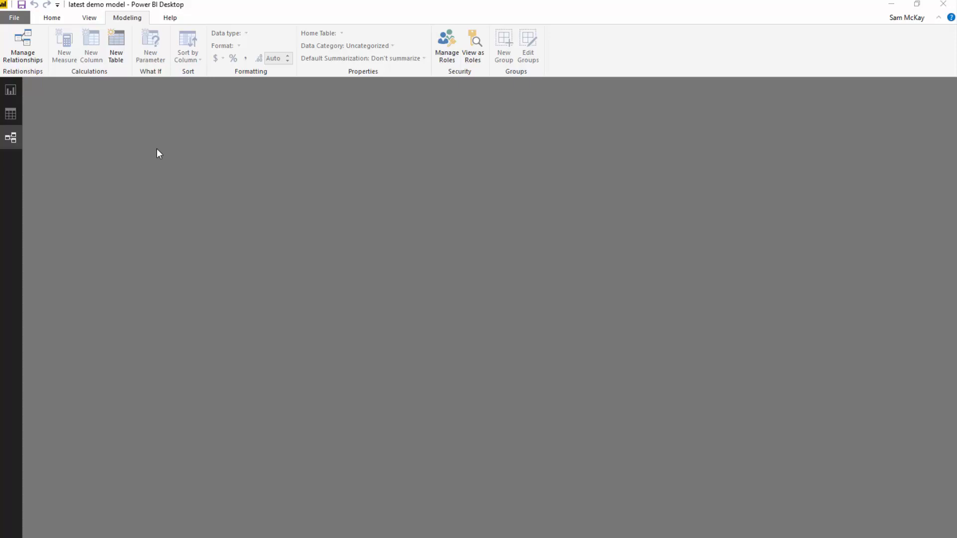
# - Turn the monthly margins visual into a line chart, then an area chart
pyautogui.click(12, 137)
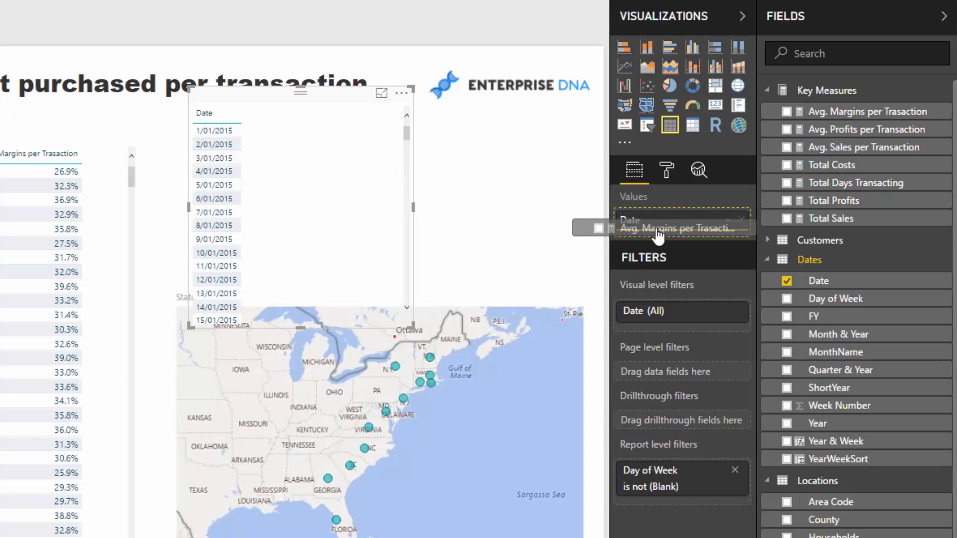
pyautogui.click(624, 66)
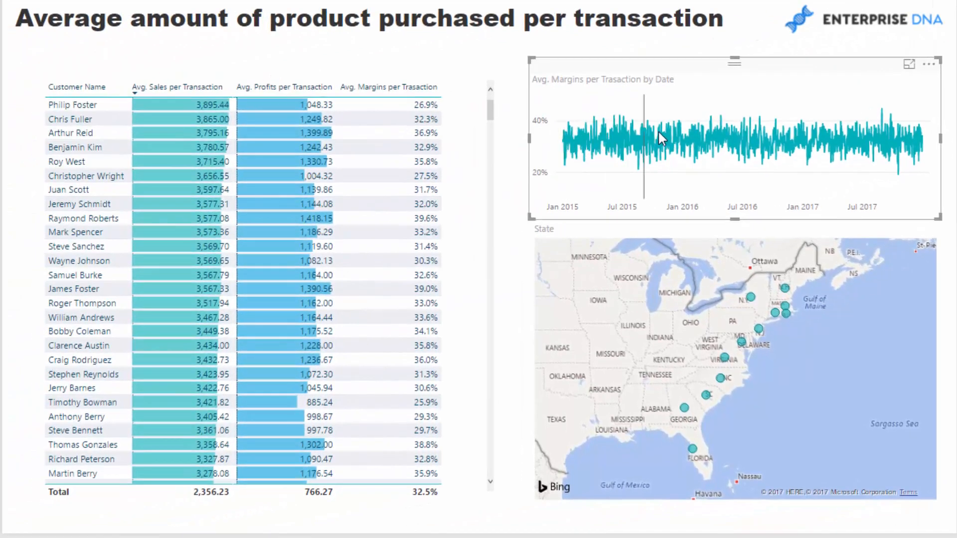
pyautogui.moveTo(803, 182)
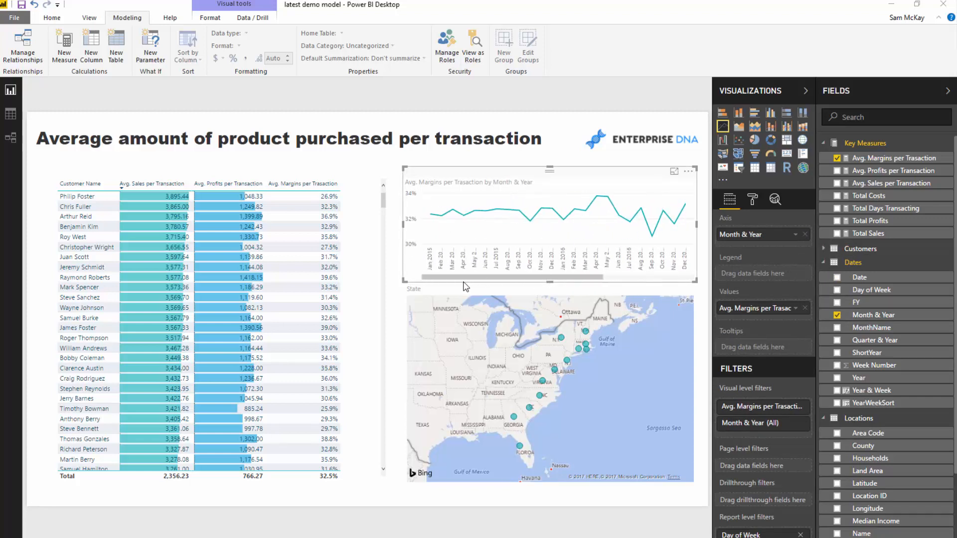
pyautogui.click(738, 126)
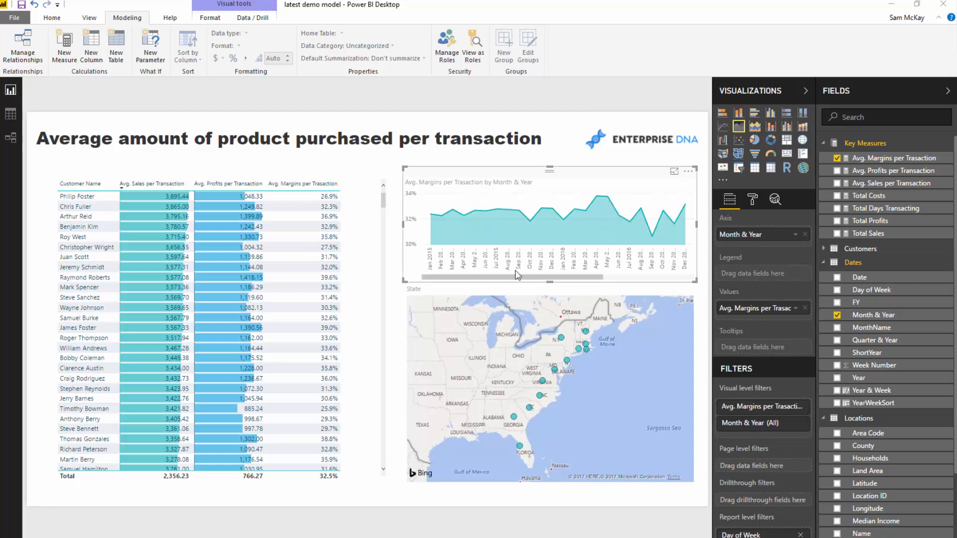
pyautogui.click(549, 388)
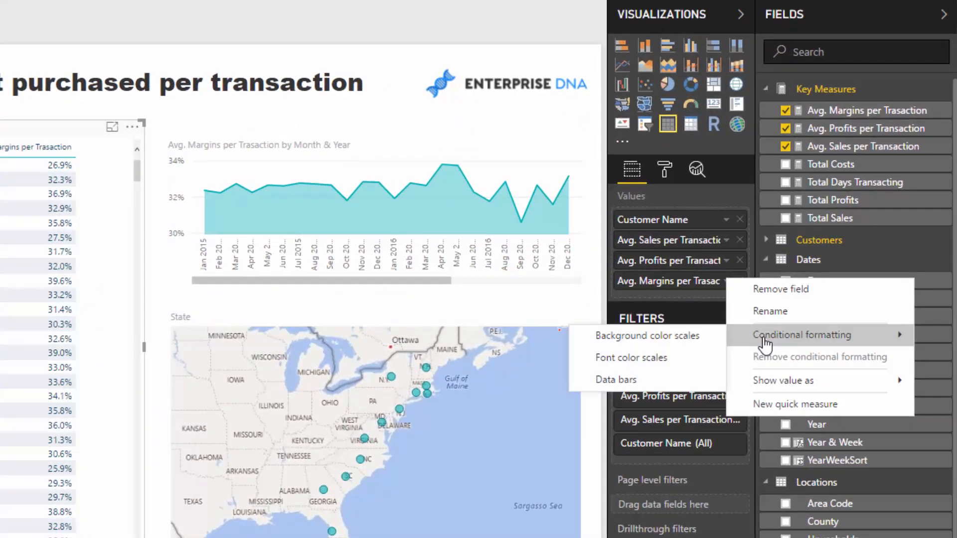
# - Shade Avg. Margins per Transaction cells by background colour scale, setting the lowest-margin colour
pyautogui.click(647, 336)
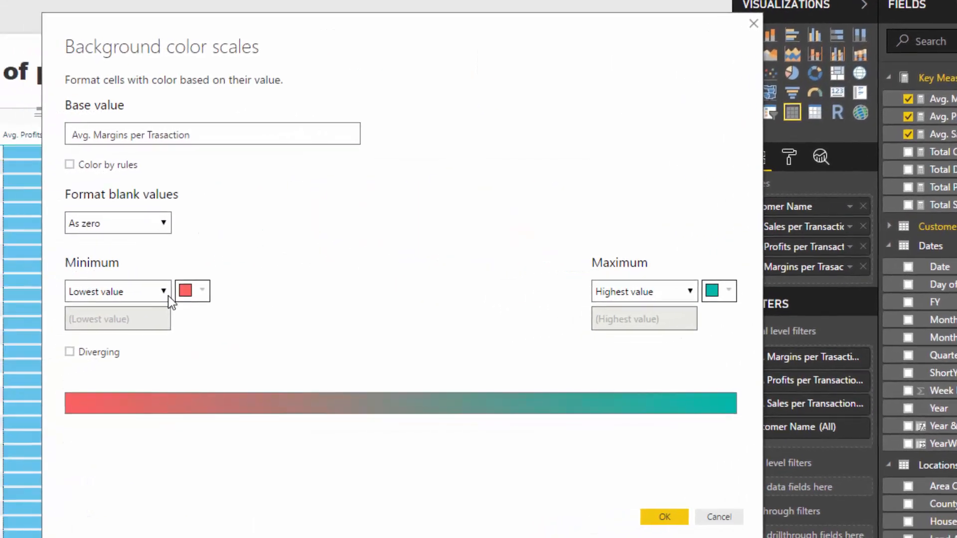
pyautogui.click(202, 290)
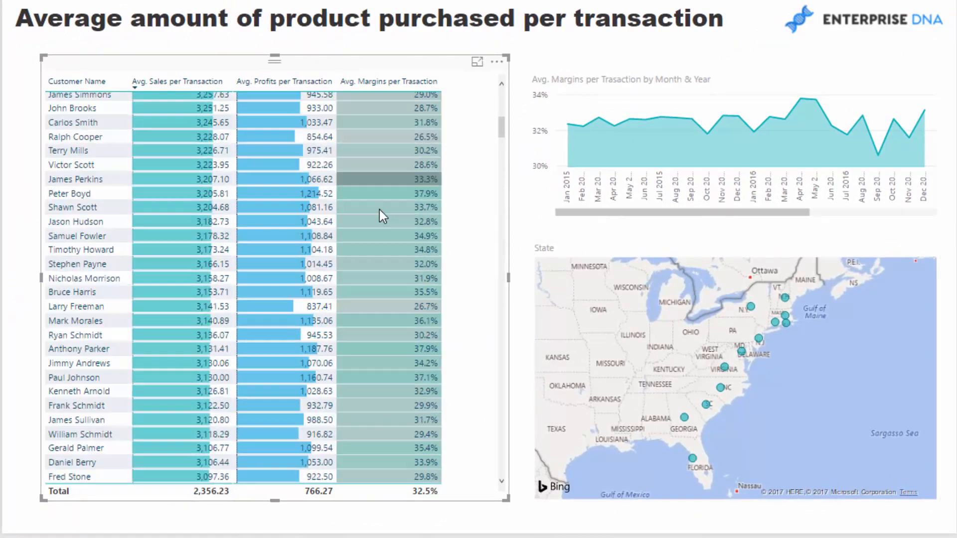
# - Sort customers by Avg. Profits per Transaction descending, topping at 1,418.15
pyautogui.scroll(-3)
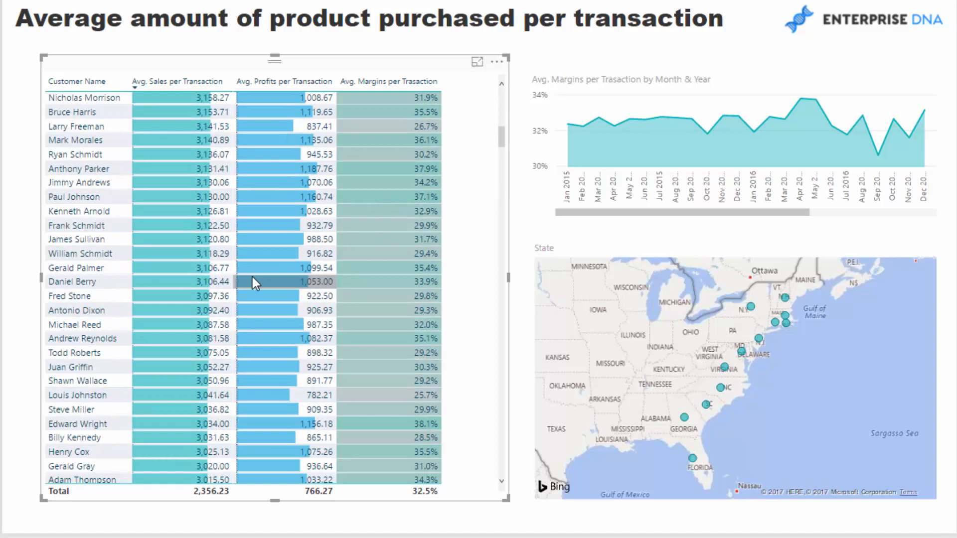
pyautogui.moveTo(303, 190)
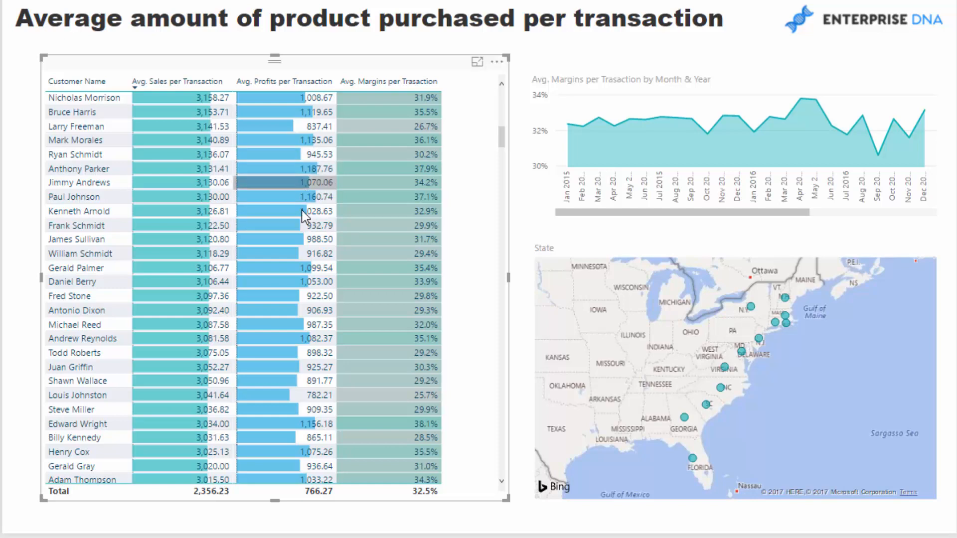
pyautogui.scroll(-3)
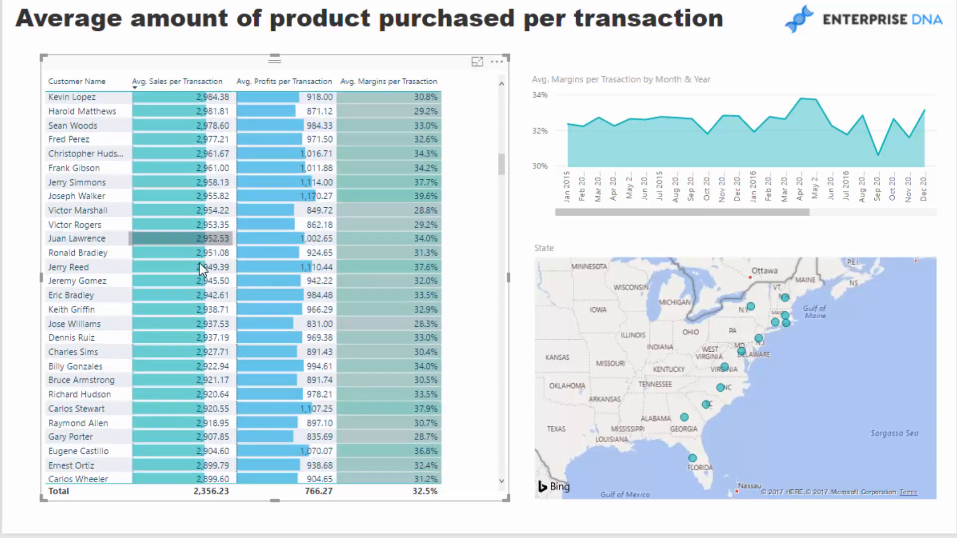
pyautogui.scroll(-3)
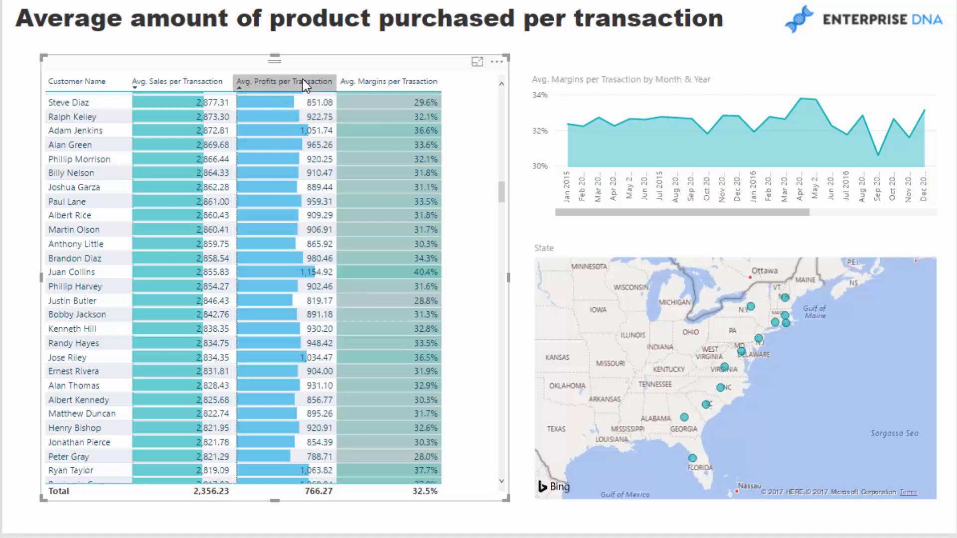
pyautogui.click(285, 82)
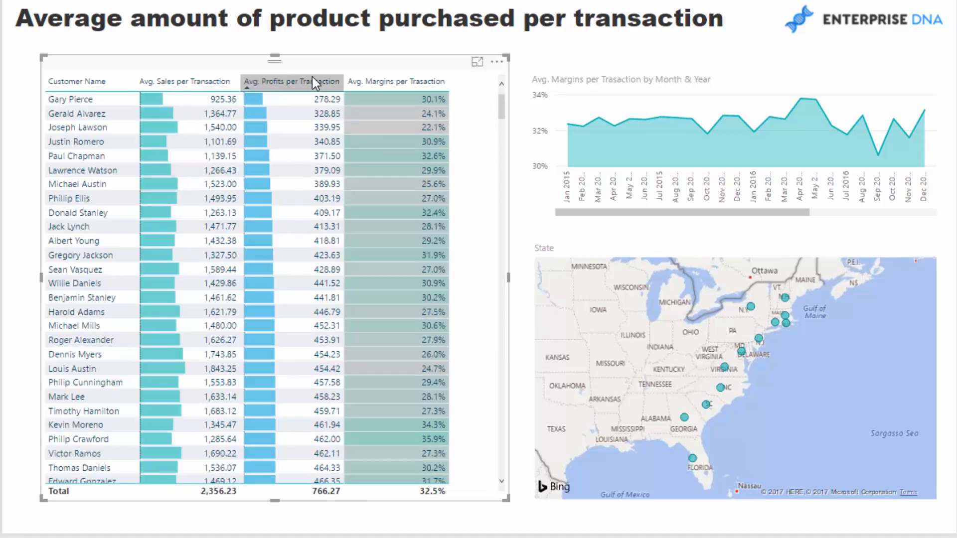
pyautogui.click(294, 81)
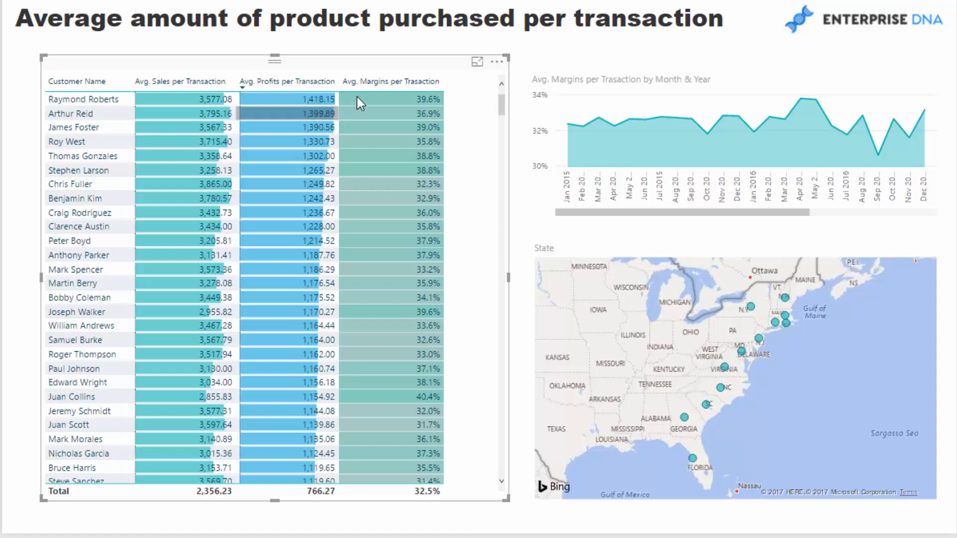
pyautogui.moveTo(407, 76)
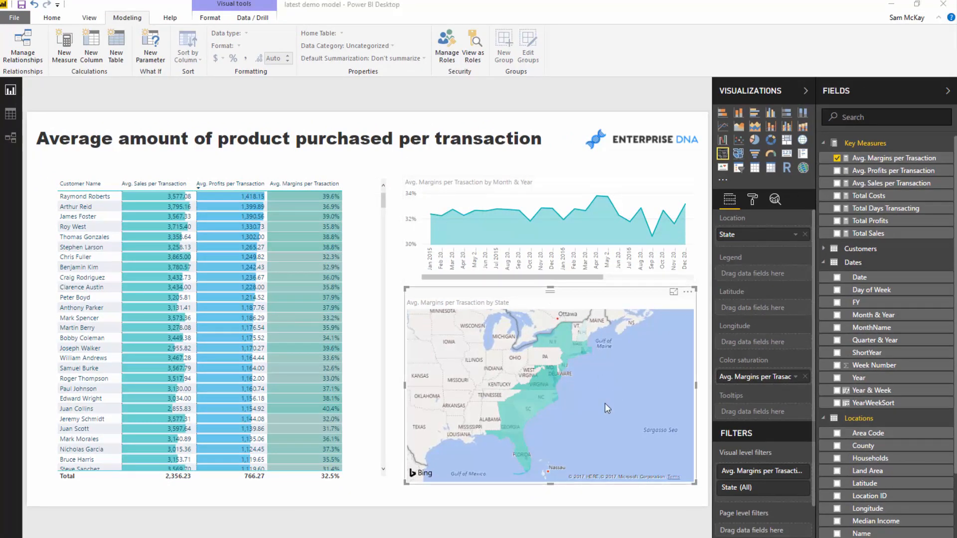
# - Inspect the filled margins map in Focus mode, then return to the report
pyautogui.click(674, 292)
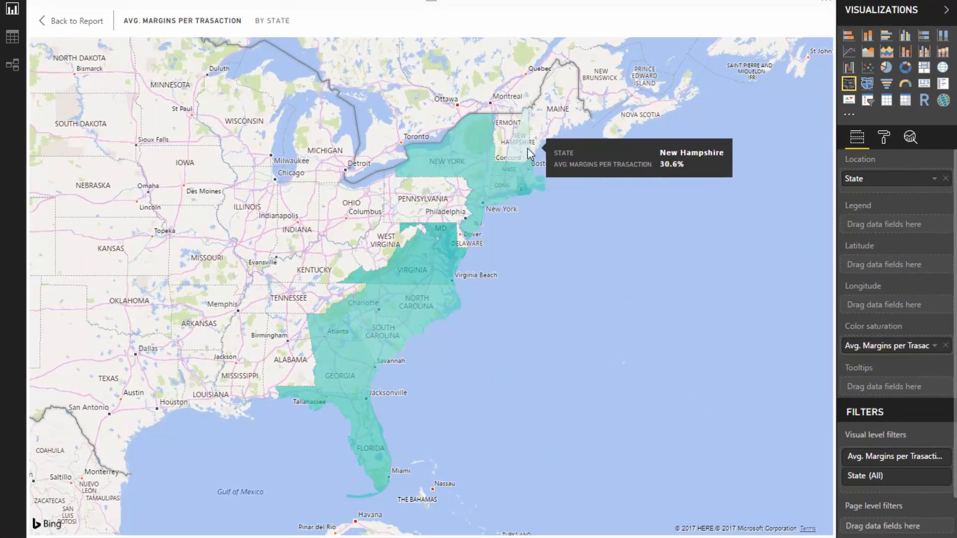
pyautogui.moveTo(386, 461)
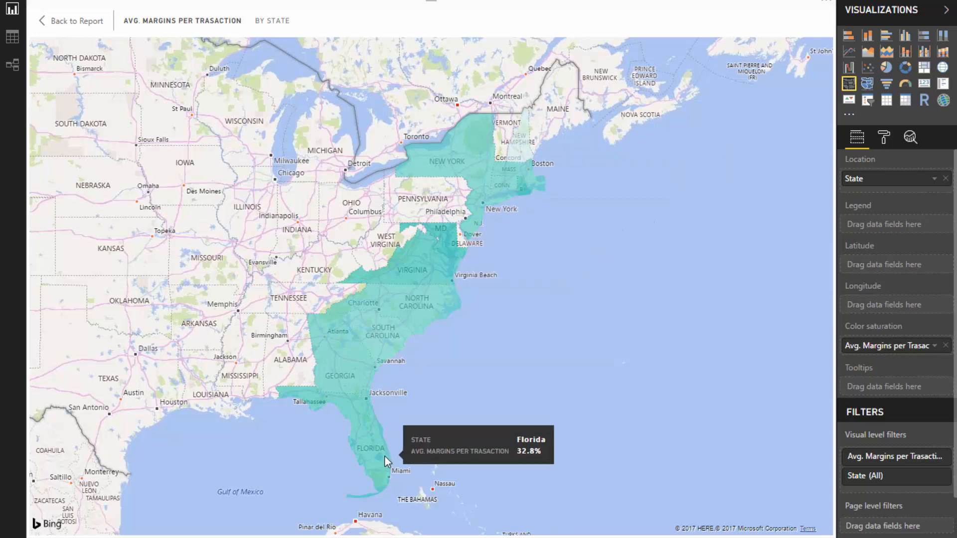
pyautogui.moveTo(437, 259)
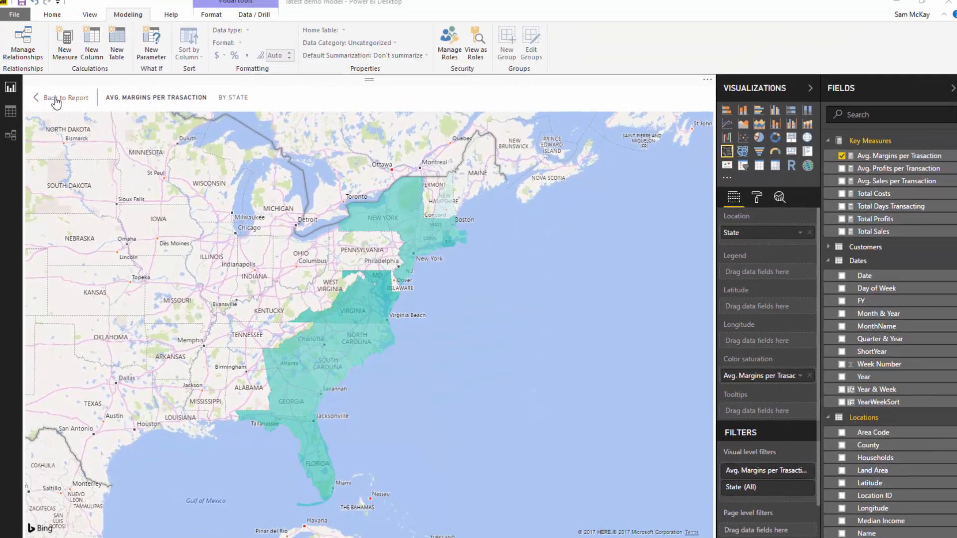
pyautogui.click(60, 97)
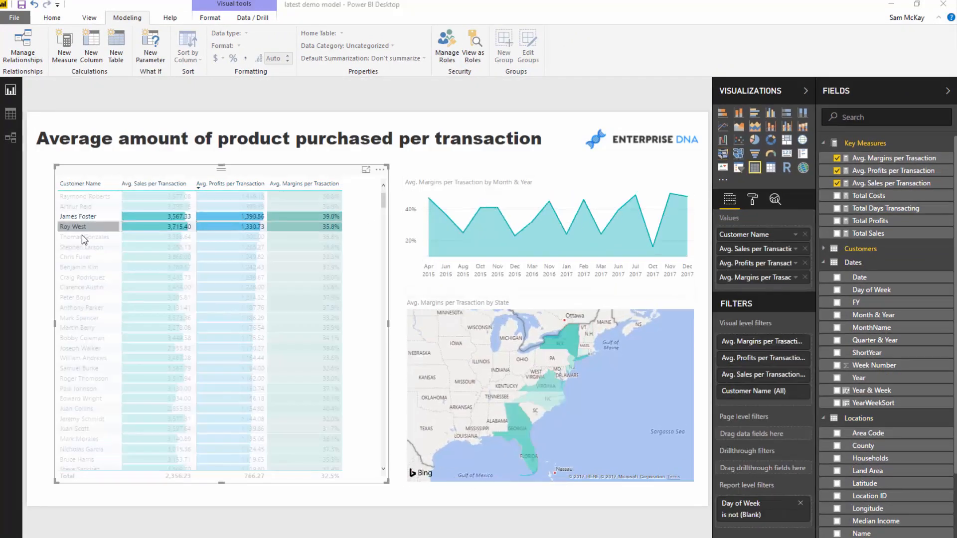
pyautogui.click(81, 247)
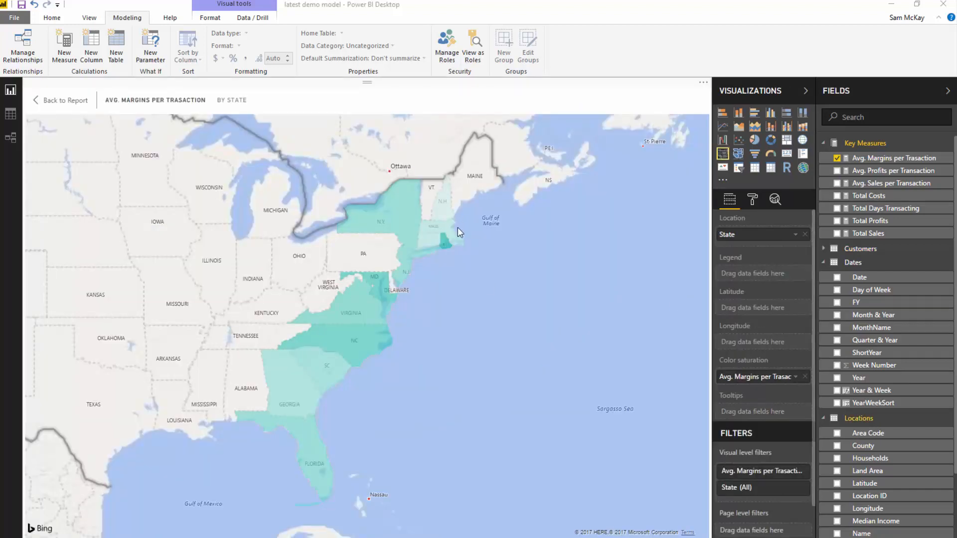
pyautogui.moveTo(400, 221)
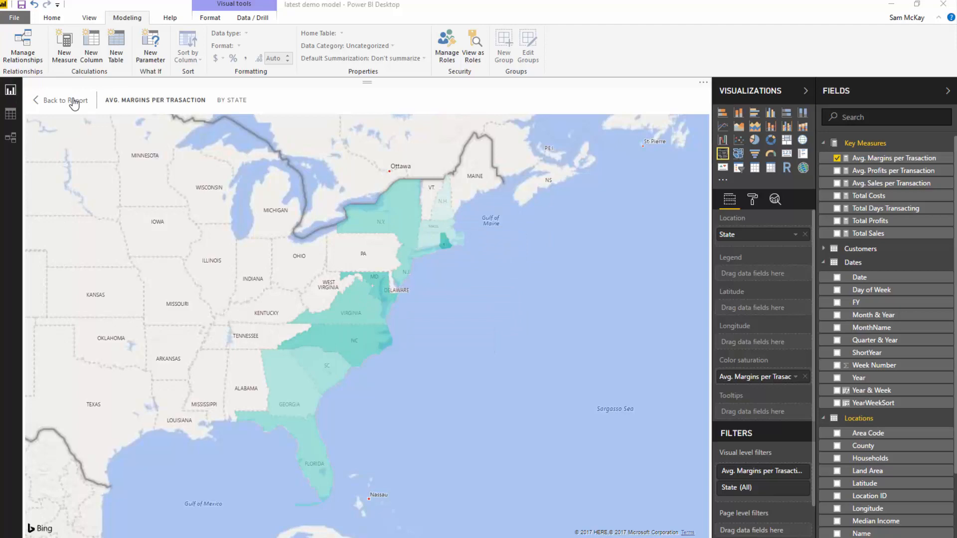
pyautogui.click(60, 100)
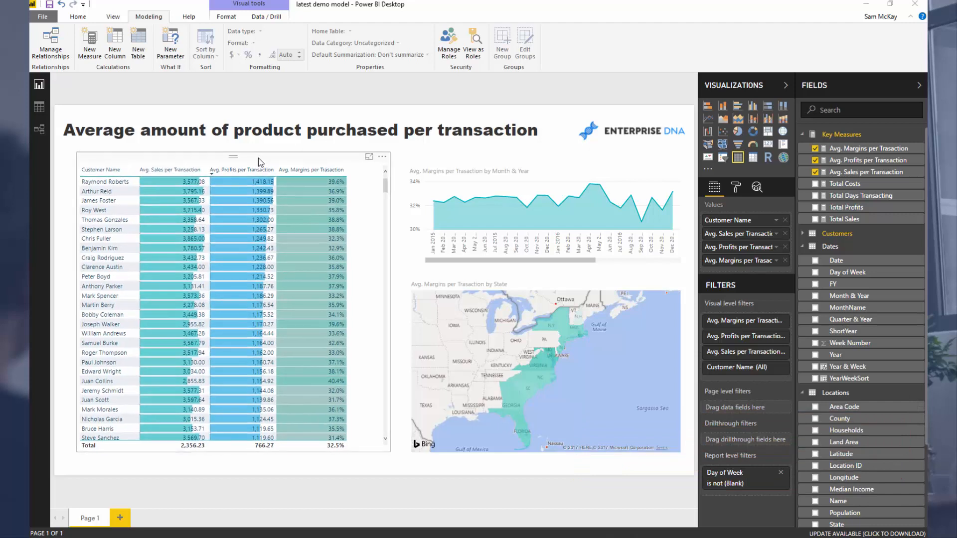
pyautogui.moveTo(330, 159)
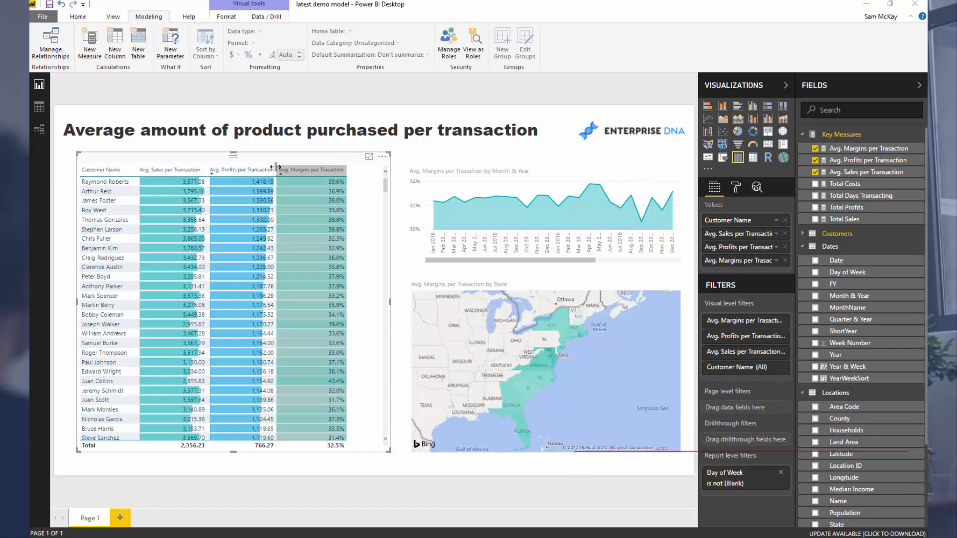
pyautogui.moveTo(276, 169)
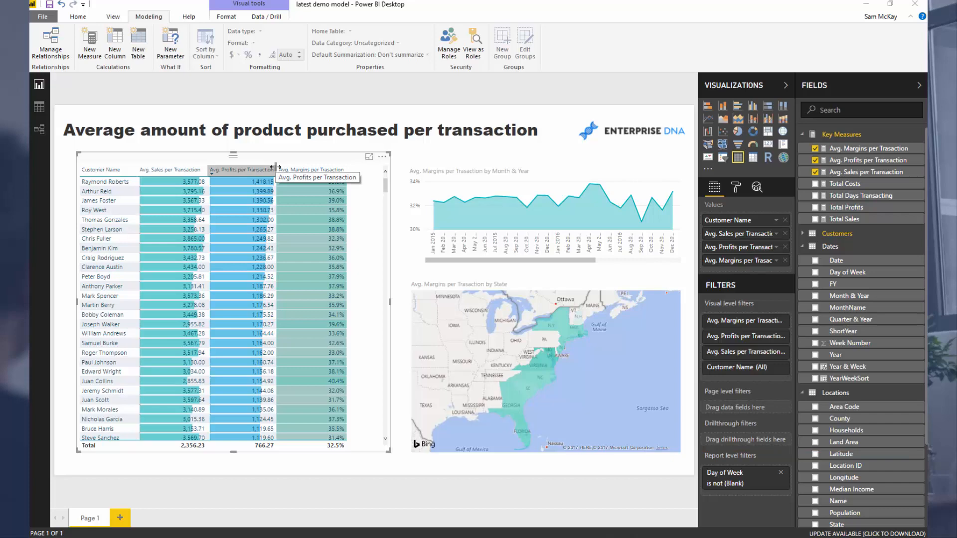